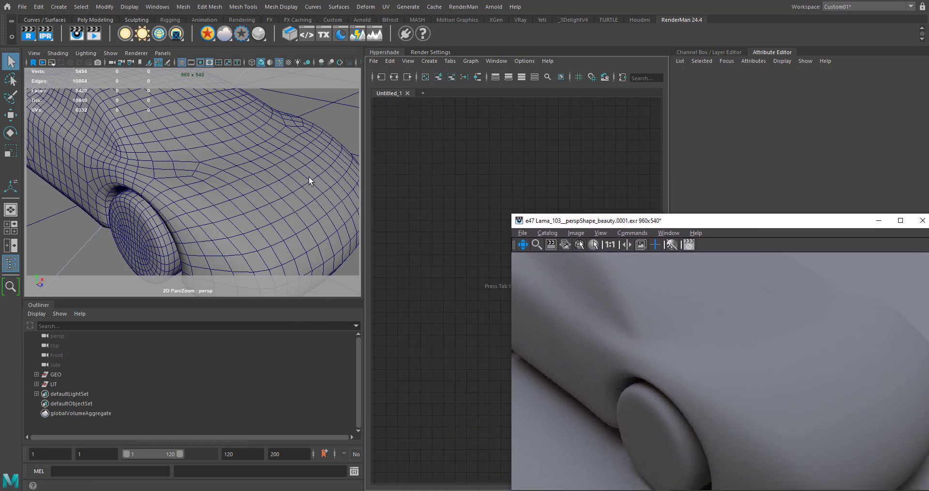
mouse_move(179, 177)
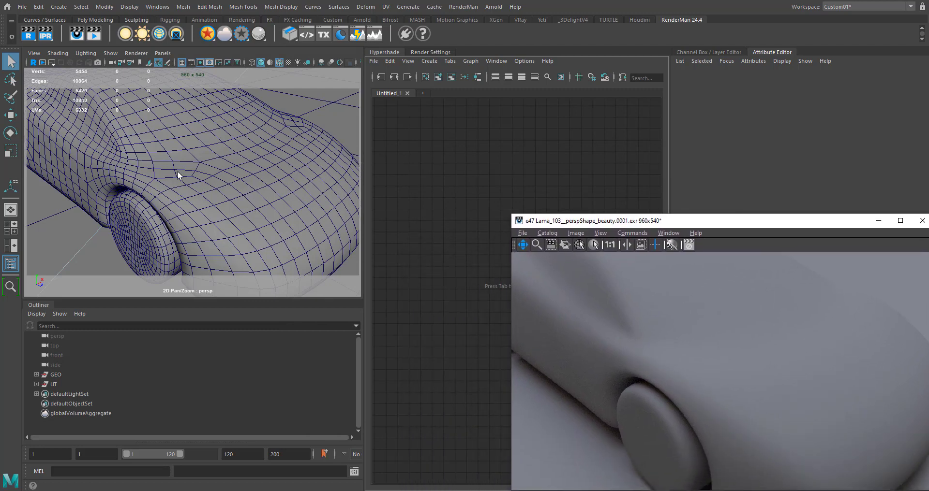
mouse_move(67, 383)
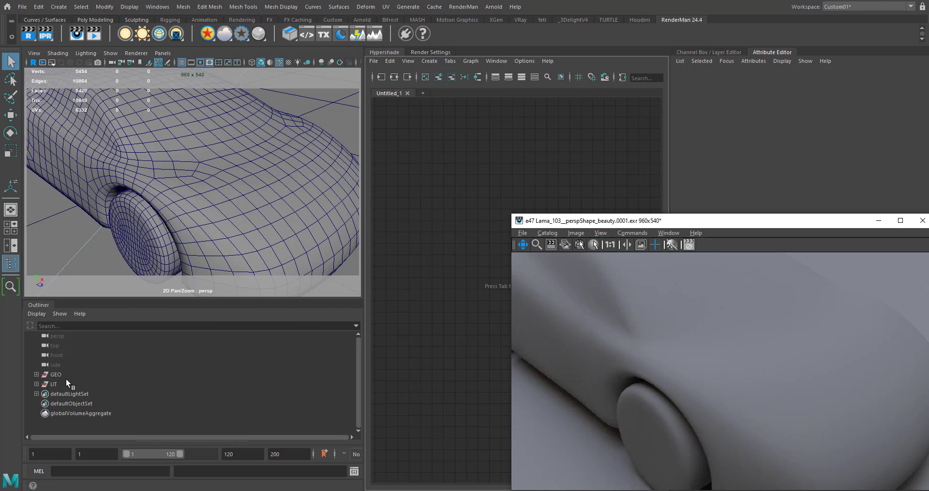
mouse_move(252, 204)
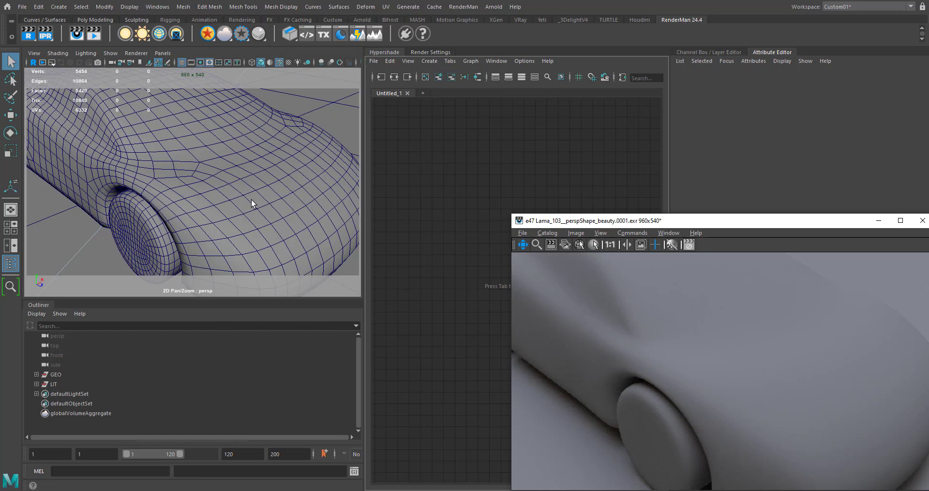
mouse_move(550, 229)
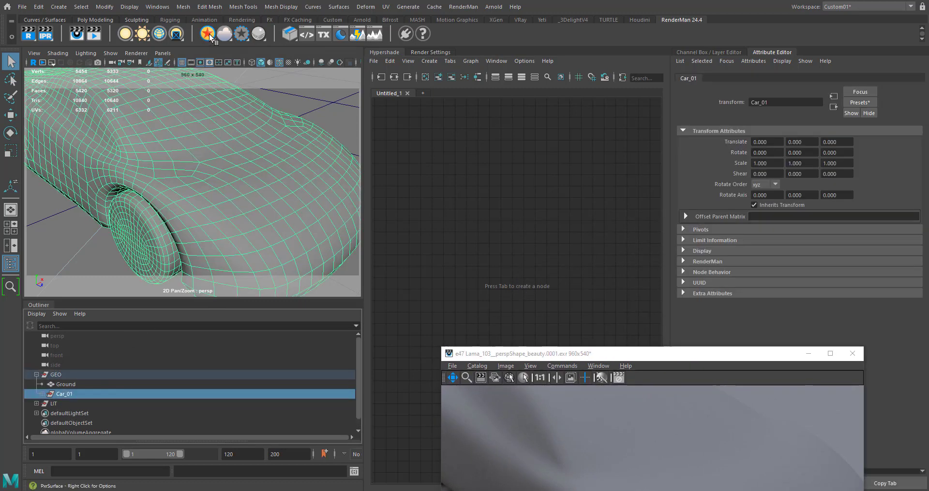
Step: Create a LamaSurface material for the car from the PxrSurface shelf menu
click(204, 33)
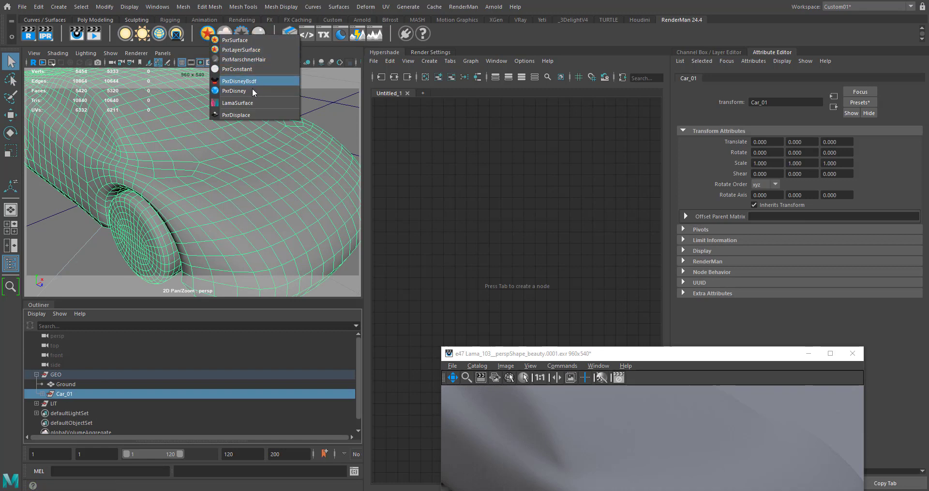
click(237, 102)
text(lamad)
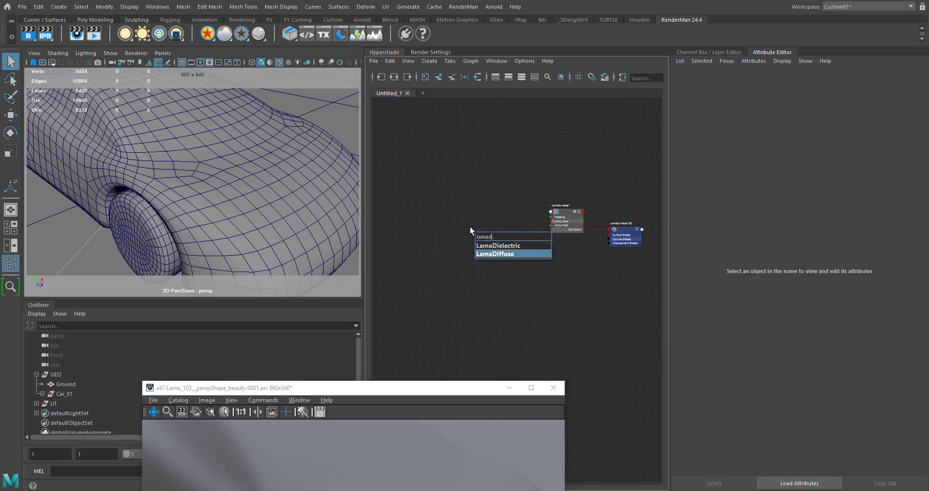
Step: Add LamaDiffuse and LamaDielectric nodes to the shading graph
click(495, 254)
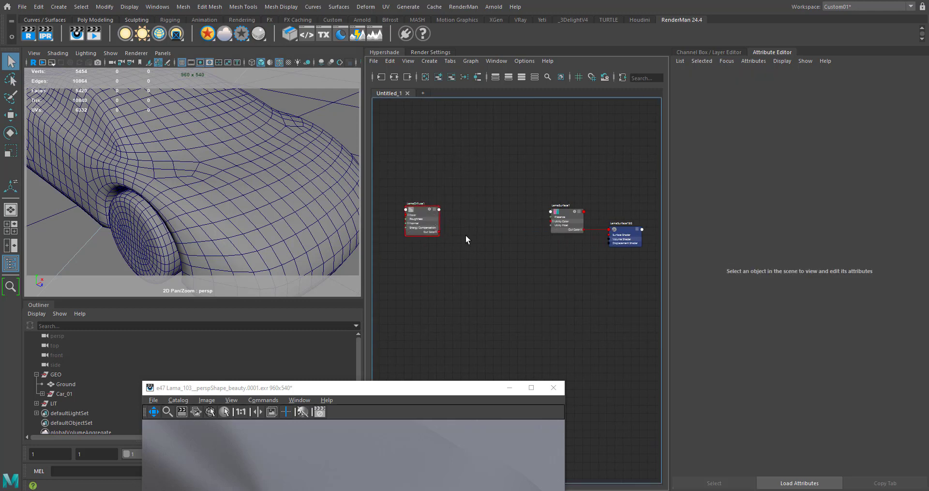
text(lama)
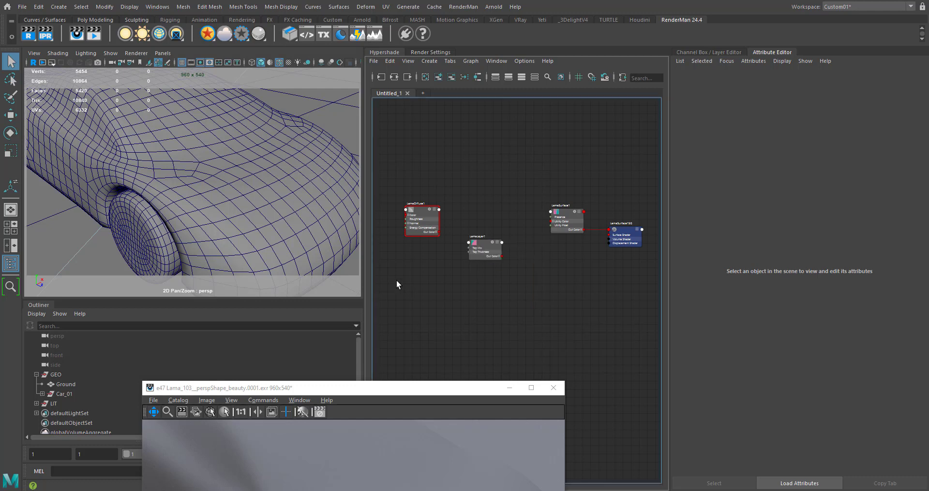
text(lamadi)
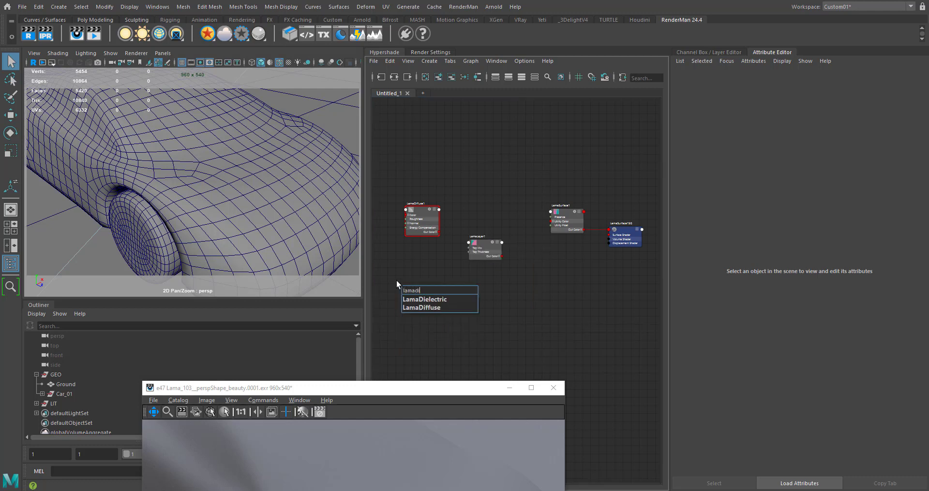
click(423, 299)
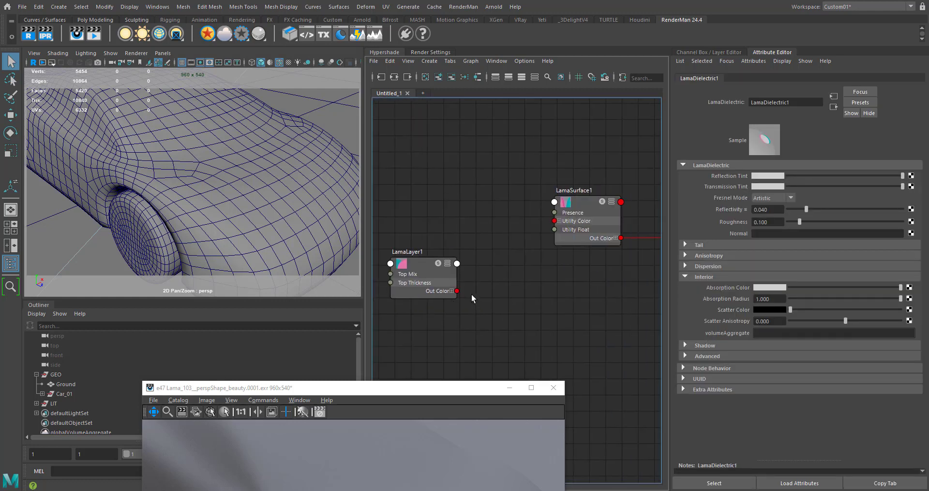
Step: Wire LamaLayer into Material Front, with LamaDiffuse as base and LamaDielectric as top
drag(456, 291, 554, 220)
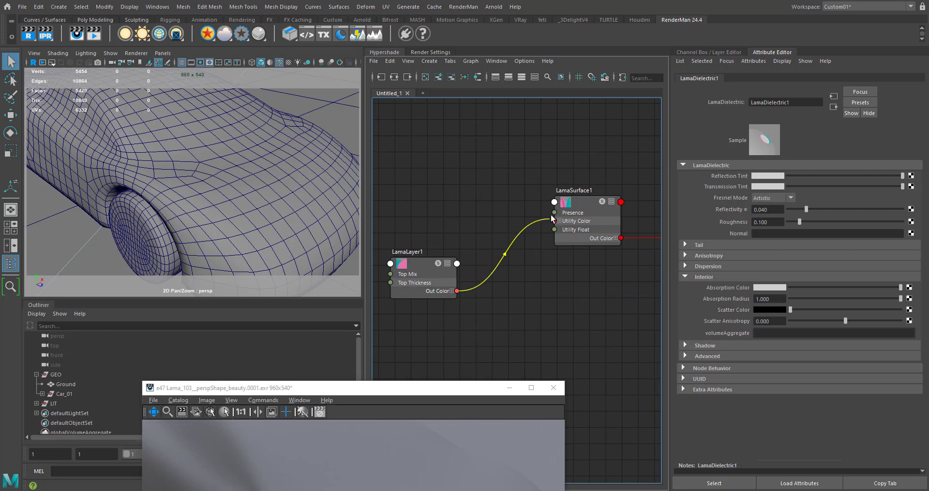
click(586, 203)
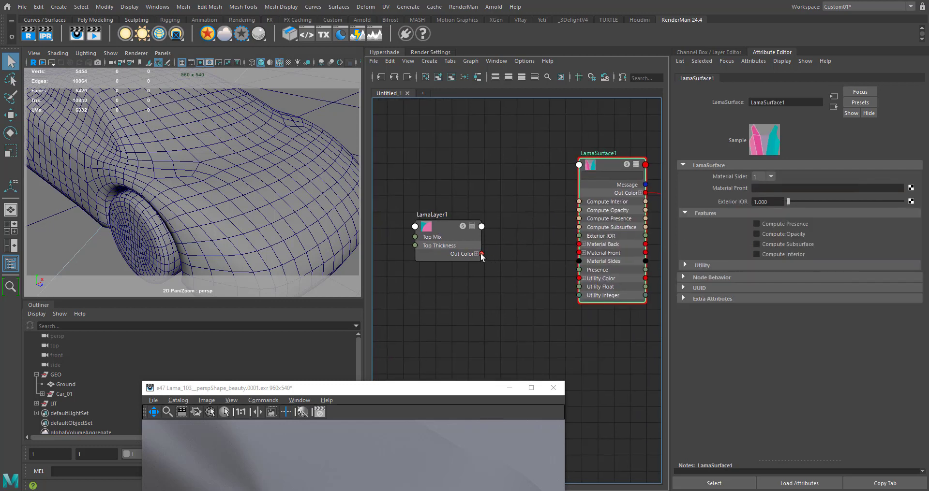
drag(480, 253, 578, 253)
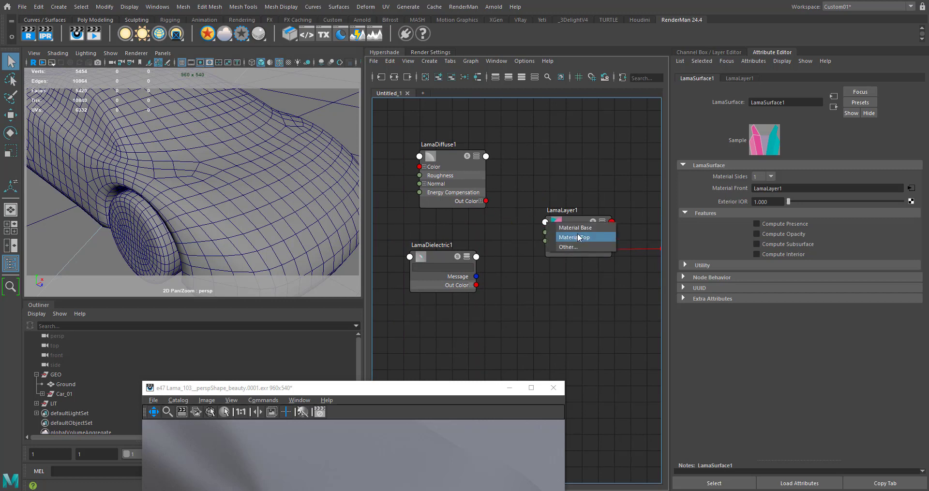
click(574, 237)
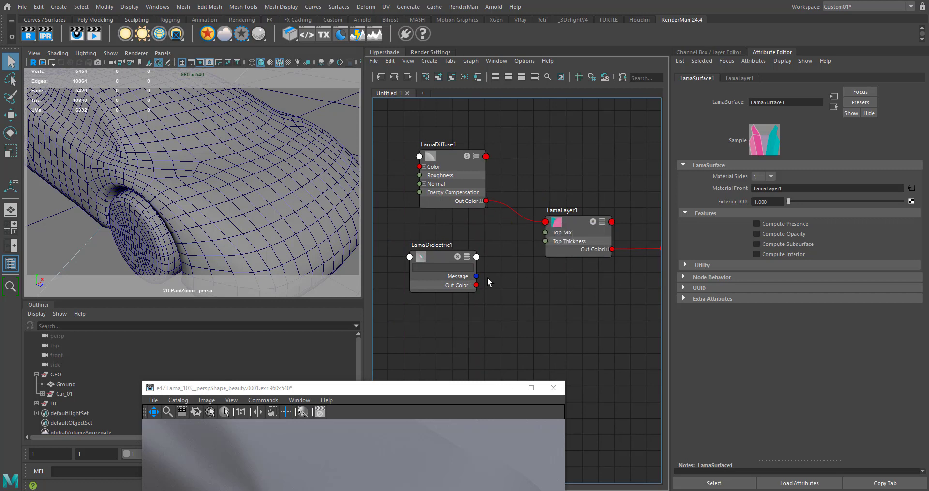
drag(476, 285, 544, 222)
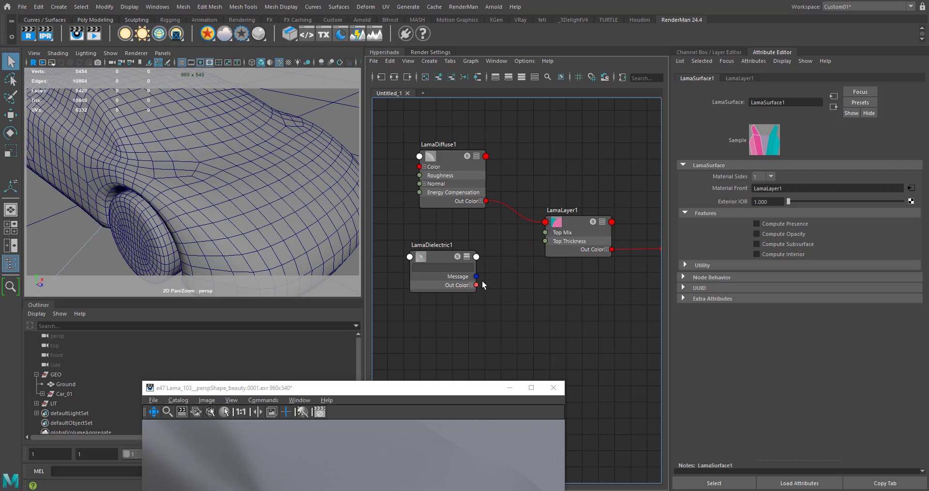
click(575, 222)
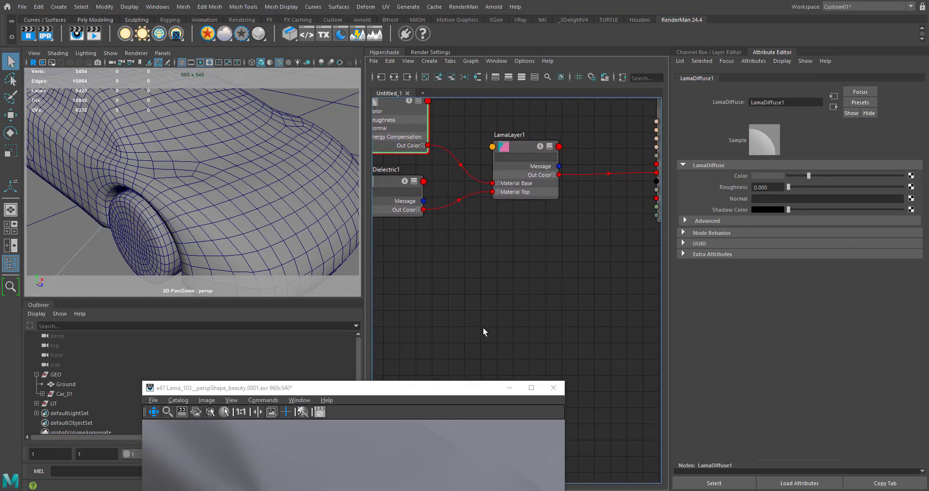
Step: Set the LamaDiffuse colour to a dark orange-brown by adjusting hue, saturation and value
drag(352, 388, 353, 224)
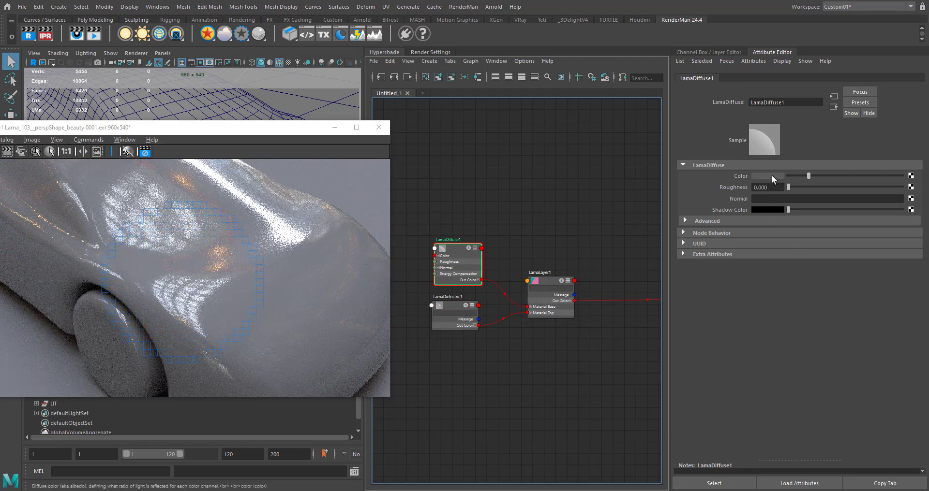
click(767, 175)
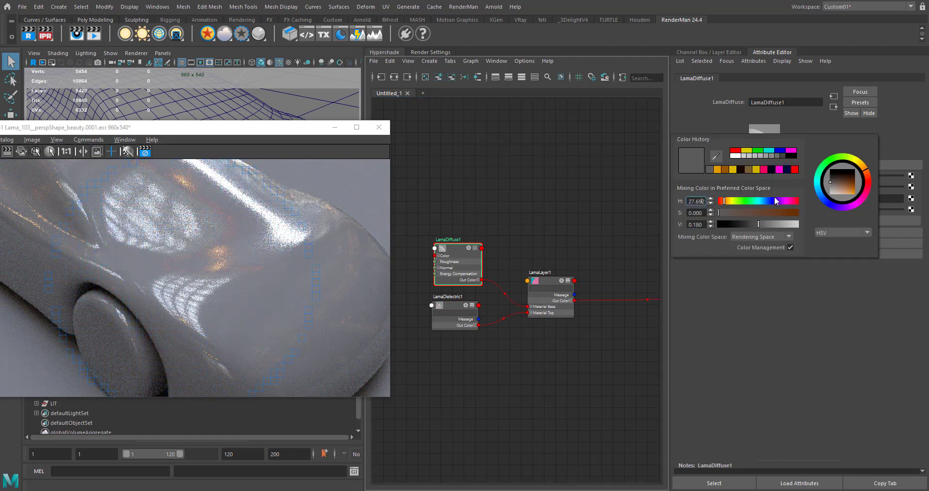
drag(776, 200, 726, 205)
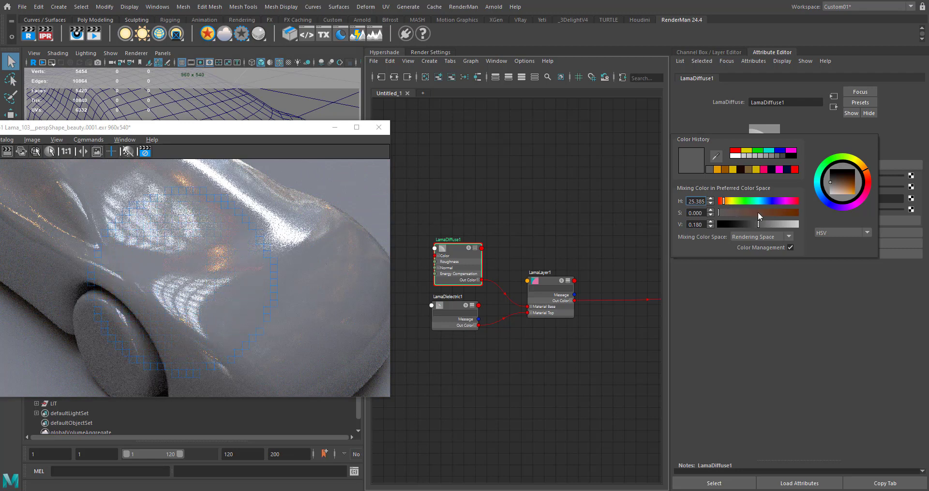
drag(718, 224, 787, 224)
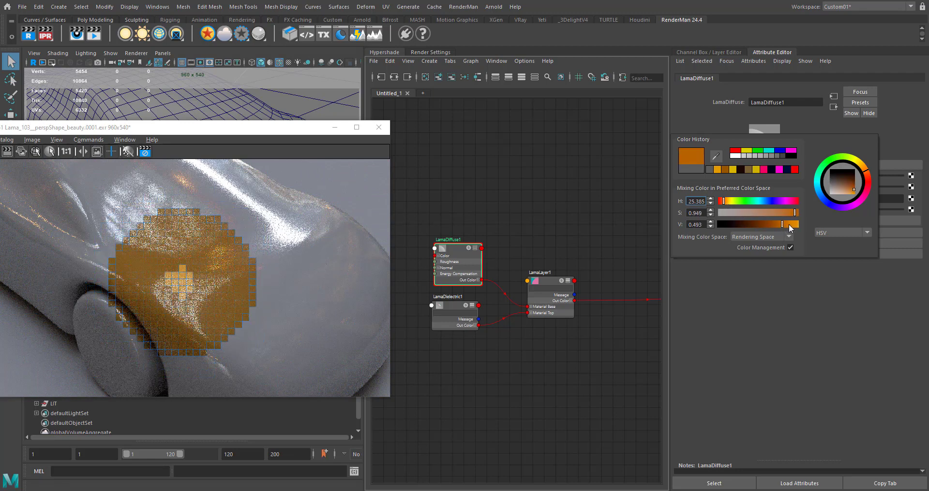
drag(758, 224, 793, 224)
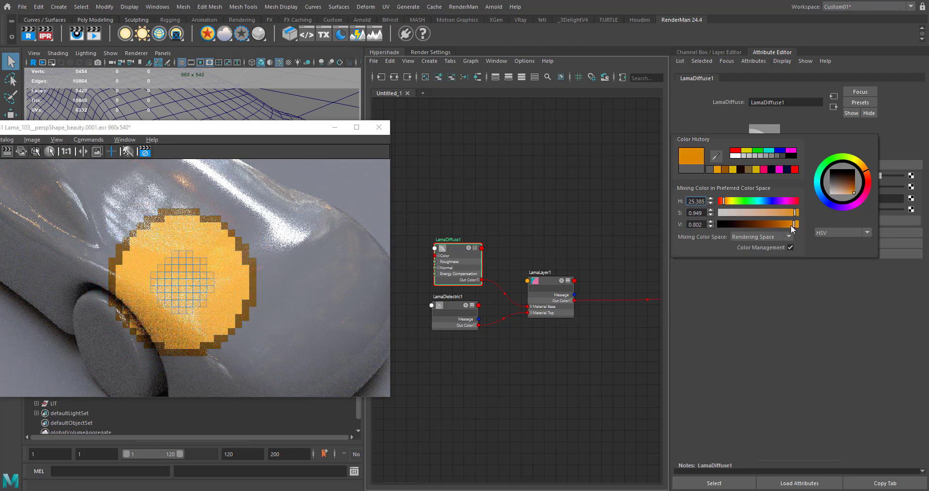
drag(793, 223, 769, 224)
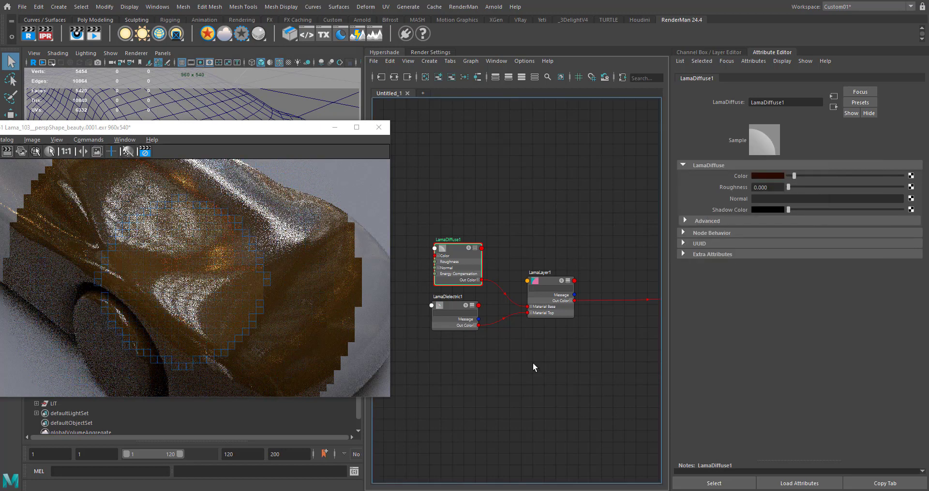
Step: Raise LamaDielectric1's roughness and set its reflectivity to 0.250
click(452, 305)
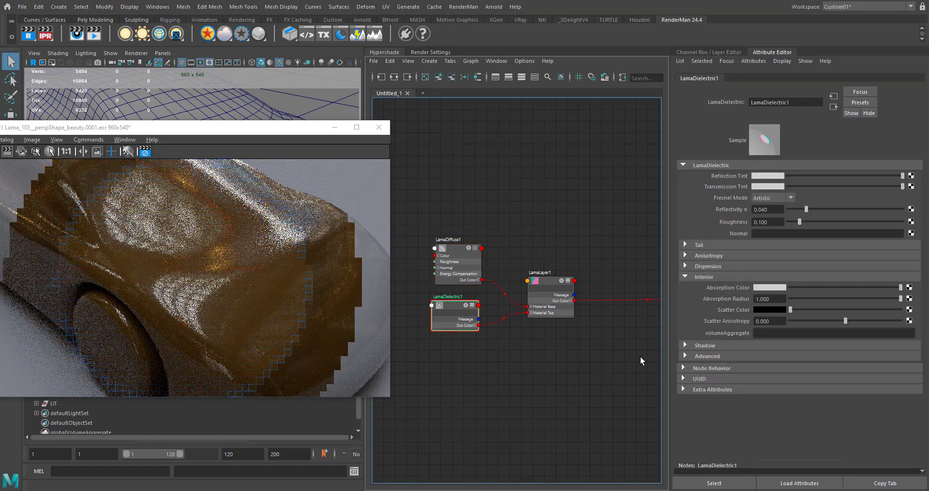
drag(799, 222, 820, 222)
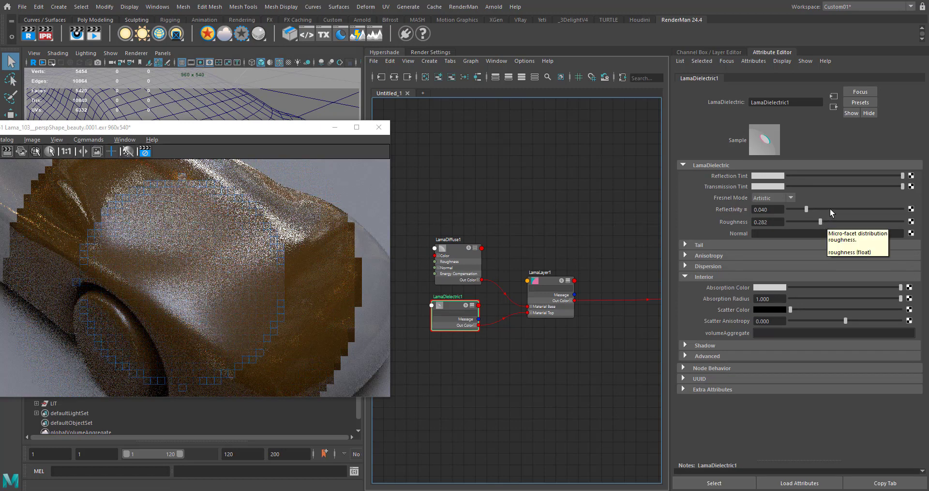
drag(808, 209, 838, 209)
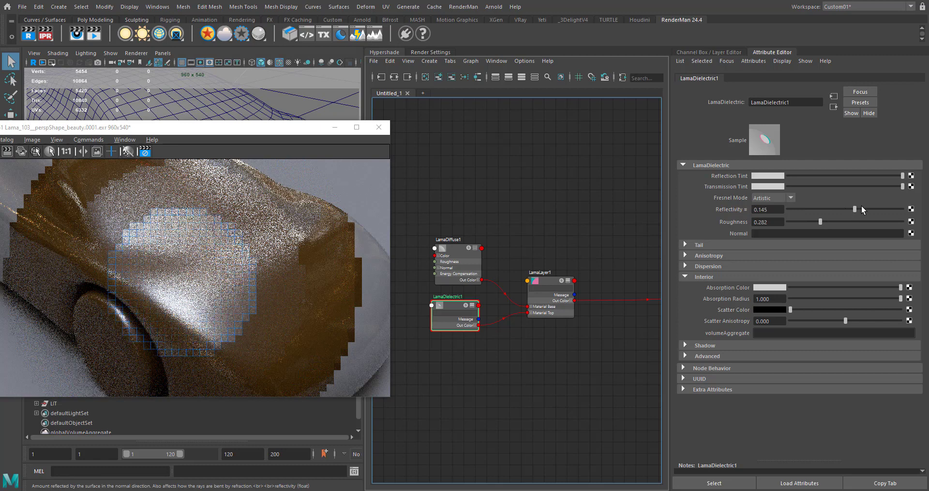
drag(837, 209, 899, 209)
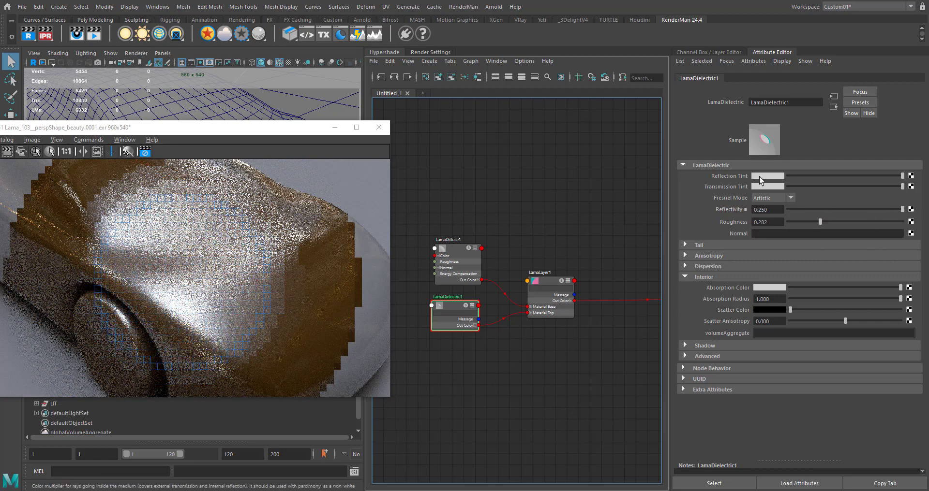
Step: Give the coat's Reflection Tint a bright orange colour
click(767, 175)
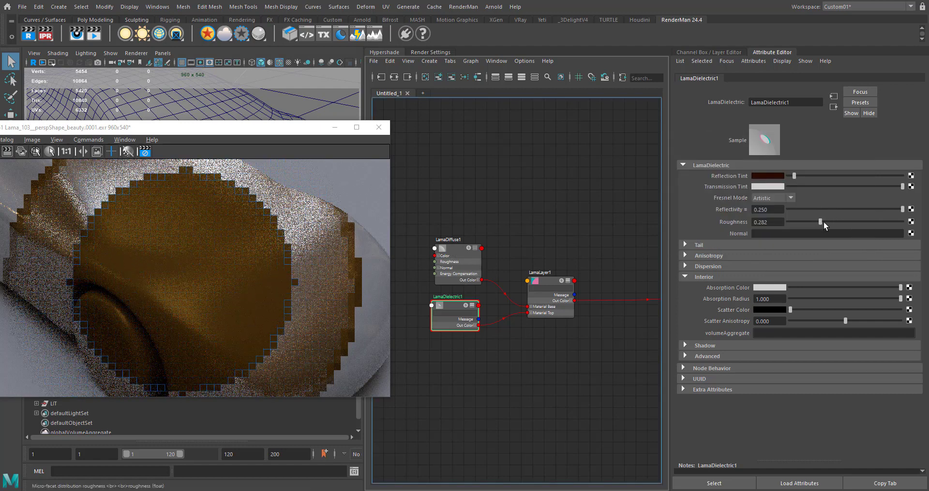
click(767, 175)
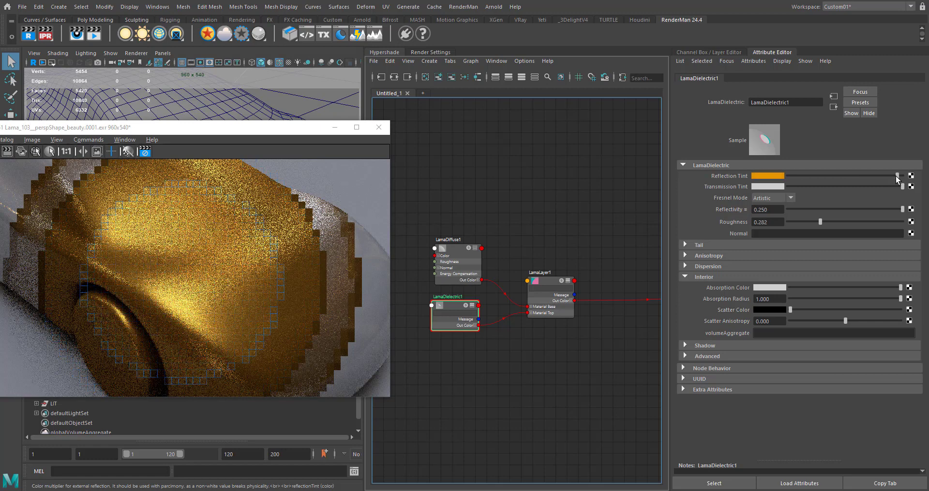
drag(821, 222, 826, 223)
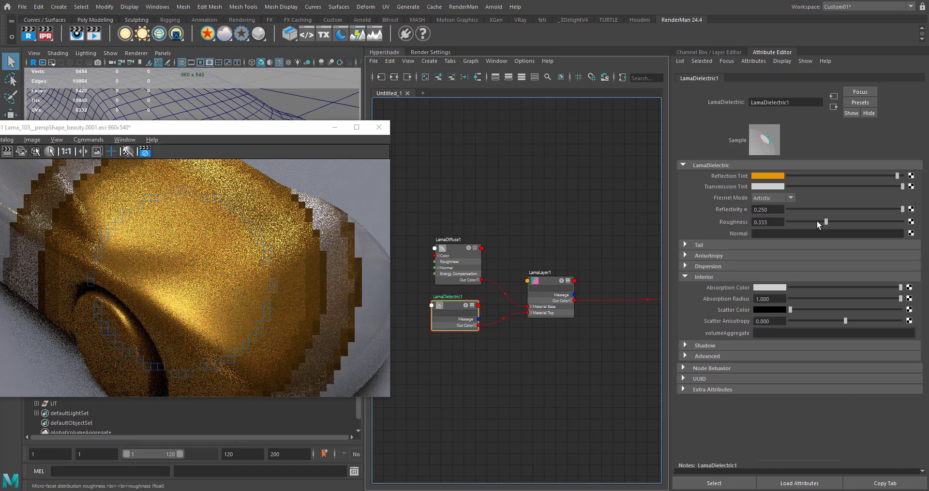
click(767, 210)
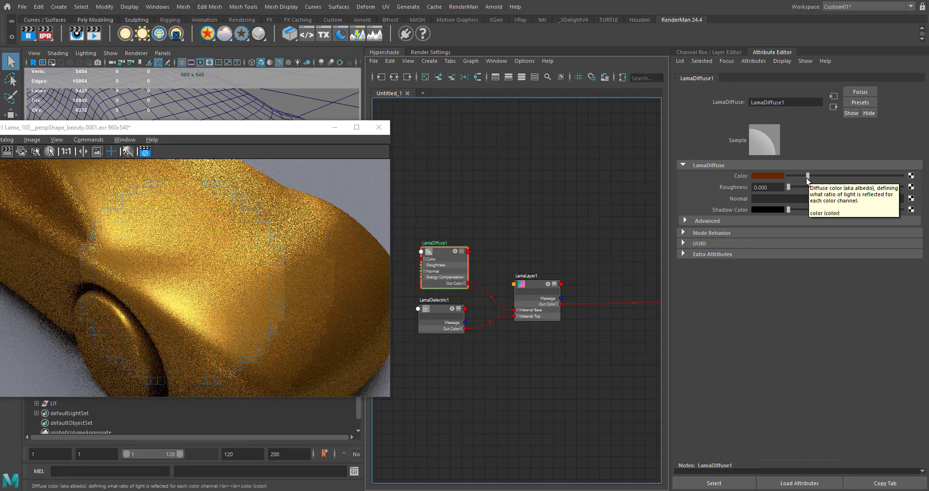
mouse_move(824, 291)
text(lama)
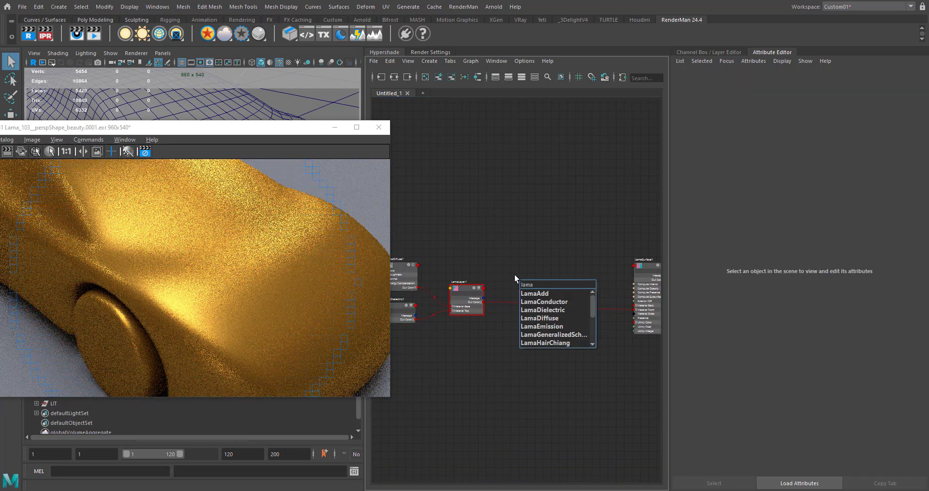
Step: Create a new LamaLayer2 node and a new LamaDielectric2 node
click(535, 294)
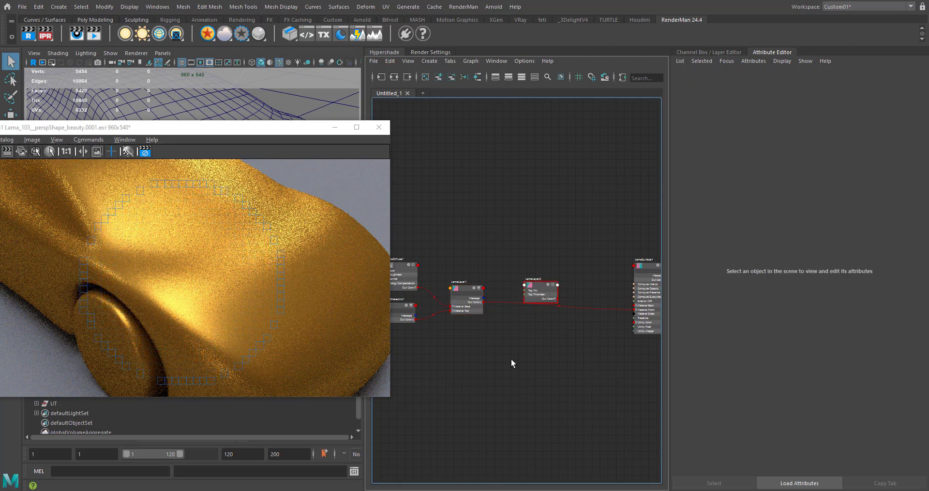
text(lamadie)
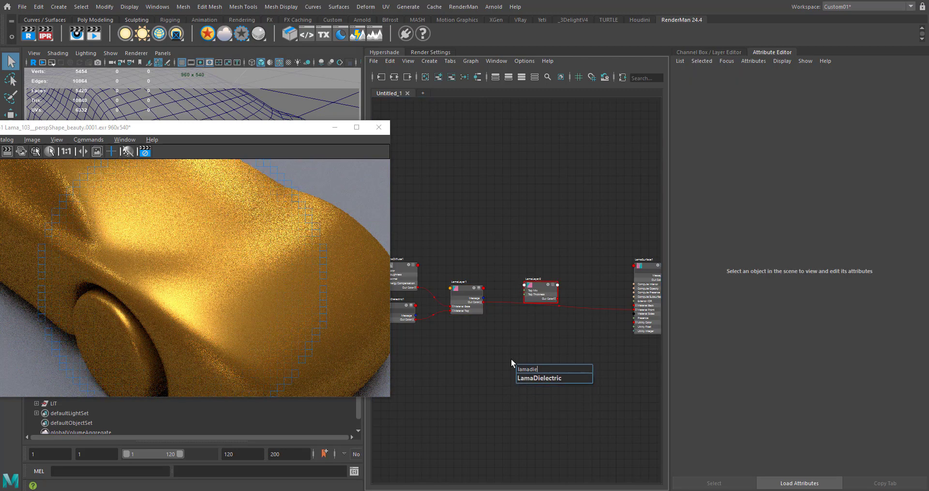
click(554, 378)
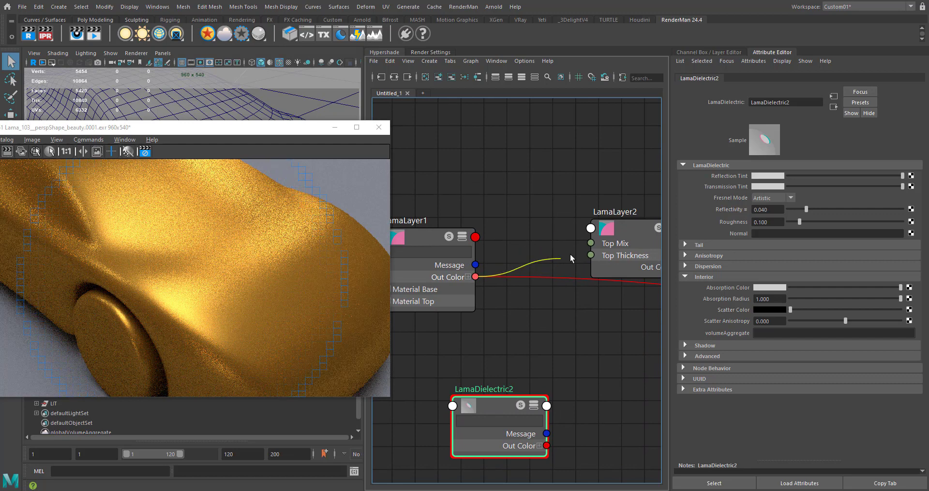
Step: Connect LamaLayer1 as LamaLayer2's Material Base and LamaDielectric2 as its top
click(589, 228)
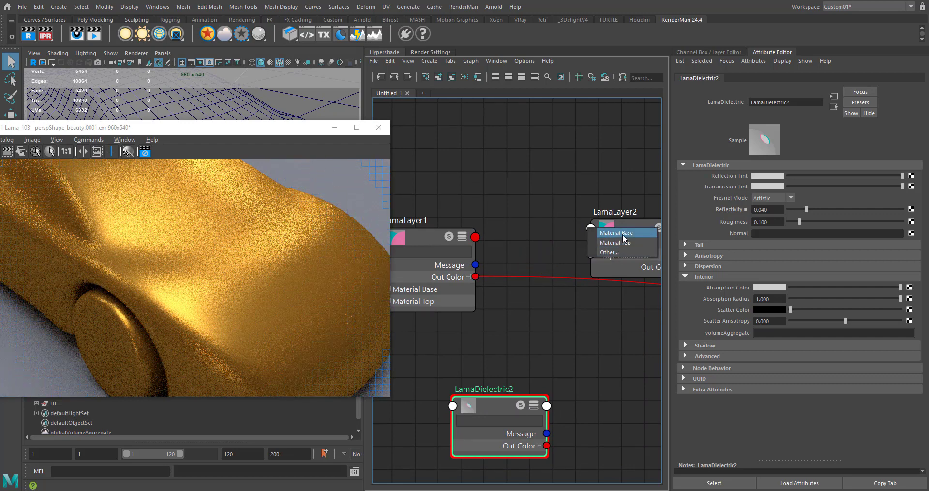
click(615, 233)
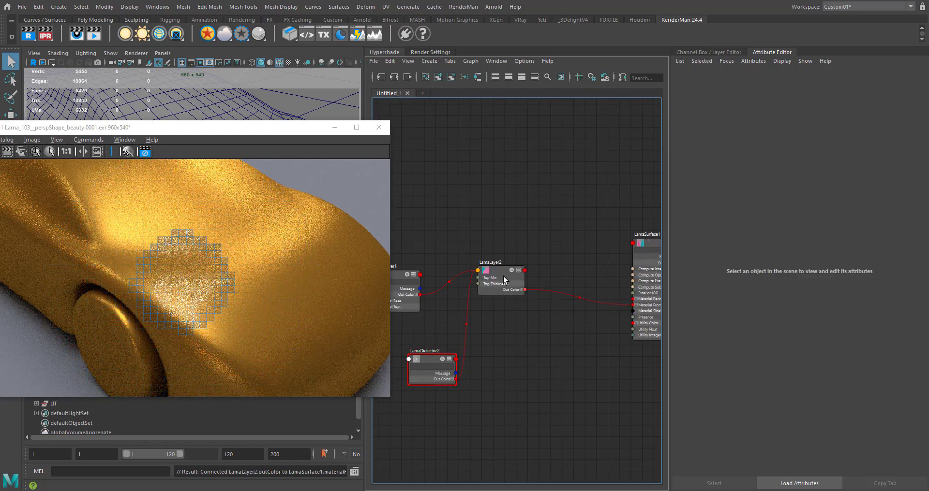
click(499, 262)
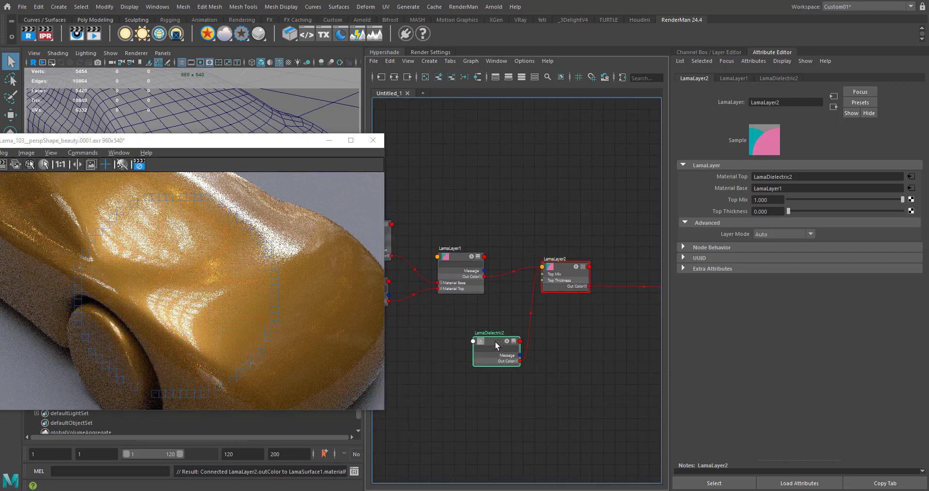
Step: Connect LamaDielectric2's Out Color directly to LamaSurface1's Material Front
click(494, 345)
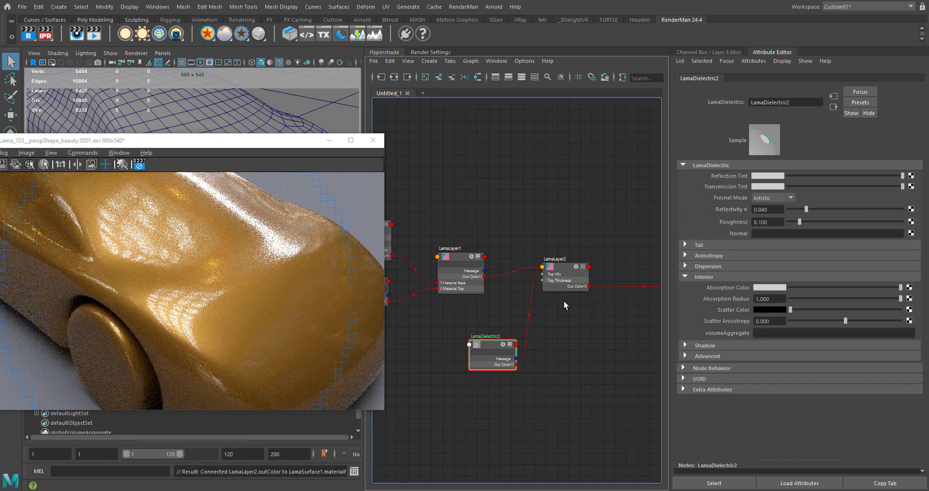
click(565, 266)
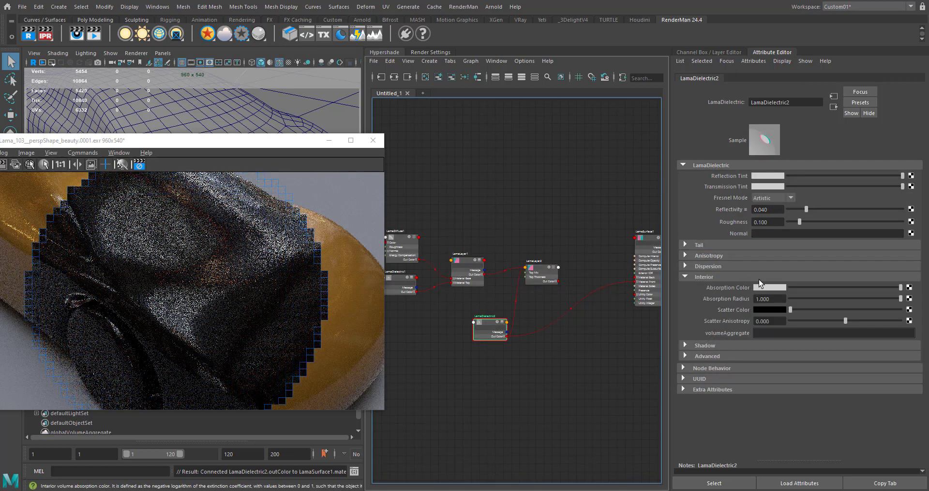
mouse_move(770, 287)
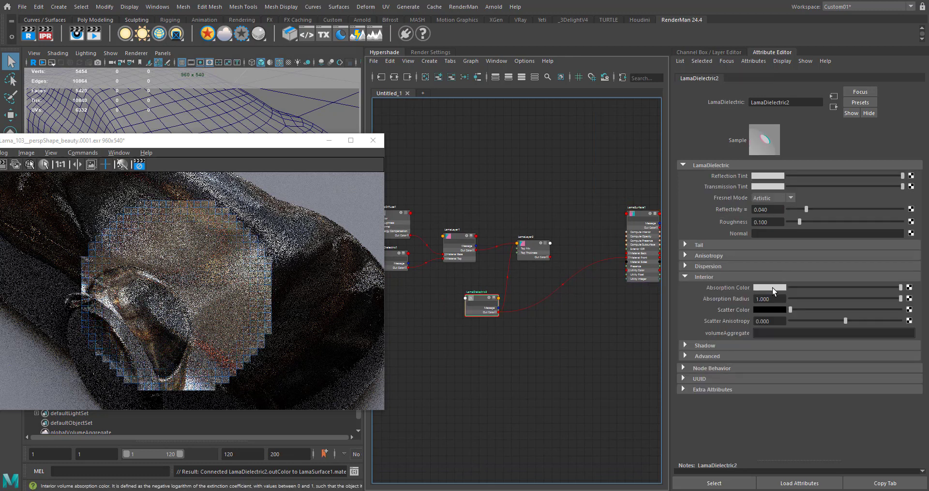
Step: Set LamaDielectric2's absorption colour to red and enable Compute Interior on LamaSurface1
click(769, 287)
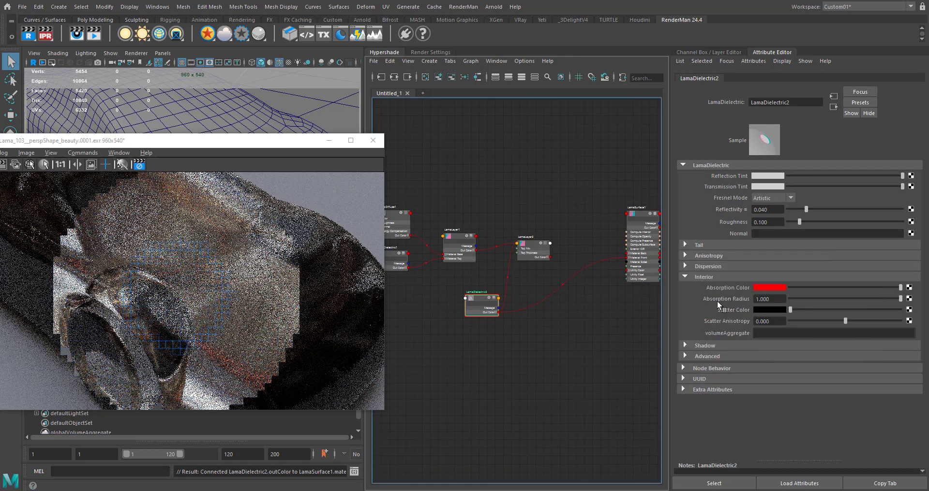
drag(882, 299, 810, 302)
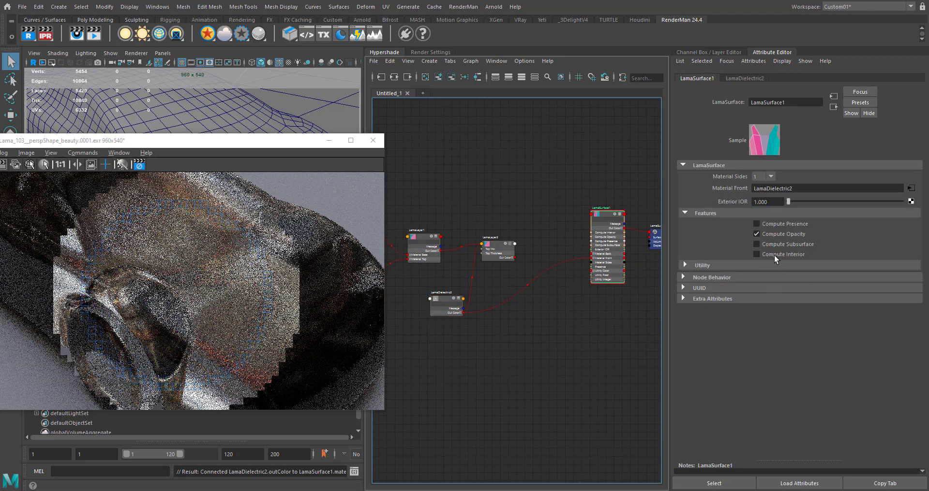
click(756, 254)
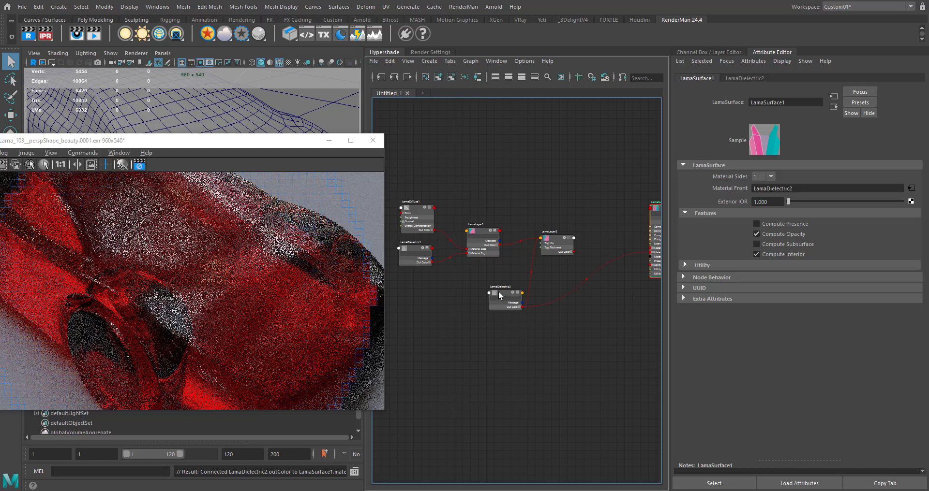
Step: Reconnect LamaLayer2 to the surface and raise the absorption radius to 1.0
click(504, 299)
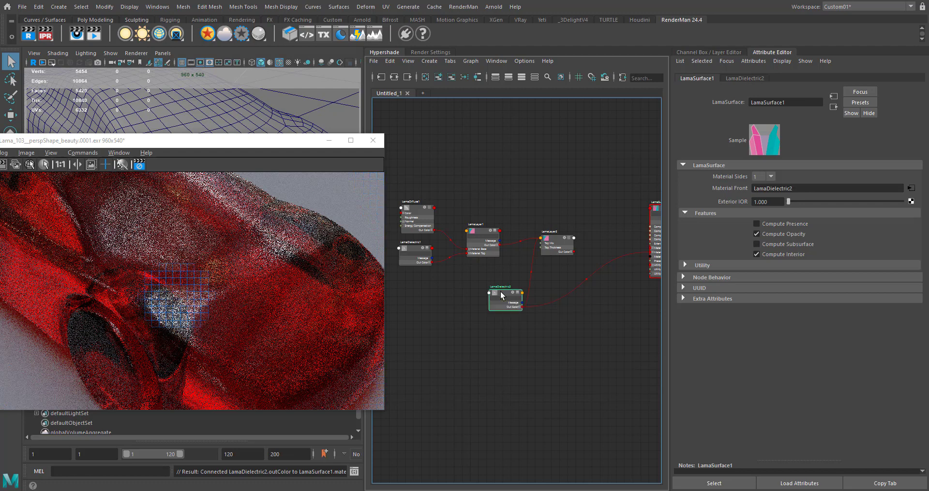
click(507, 296)
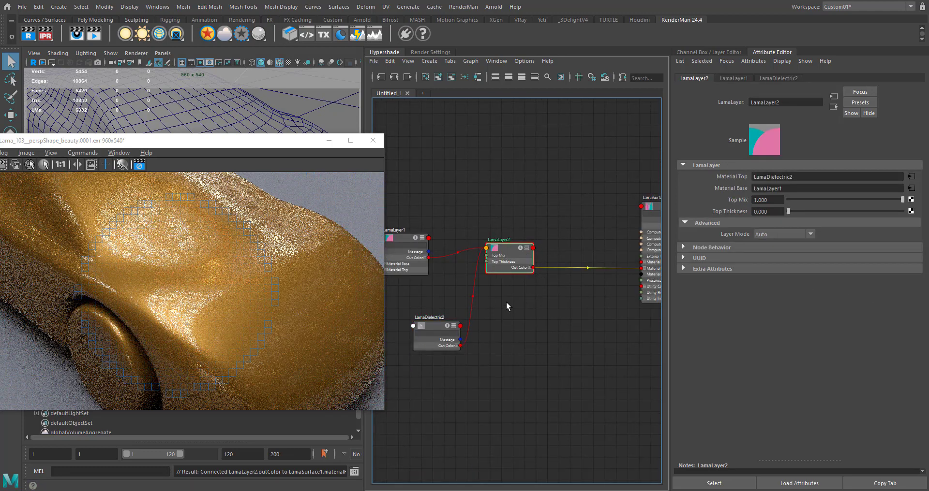
click(431, 326)
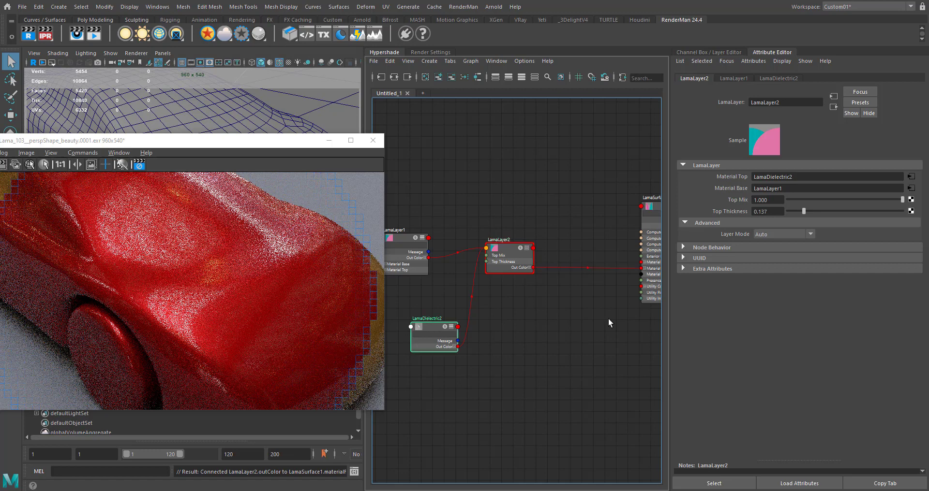
click(431, 334)
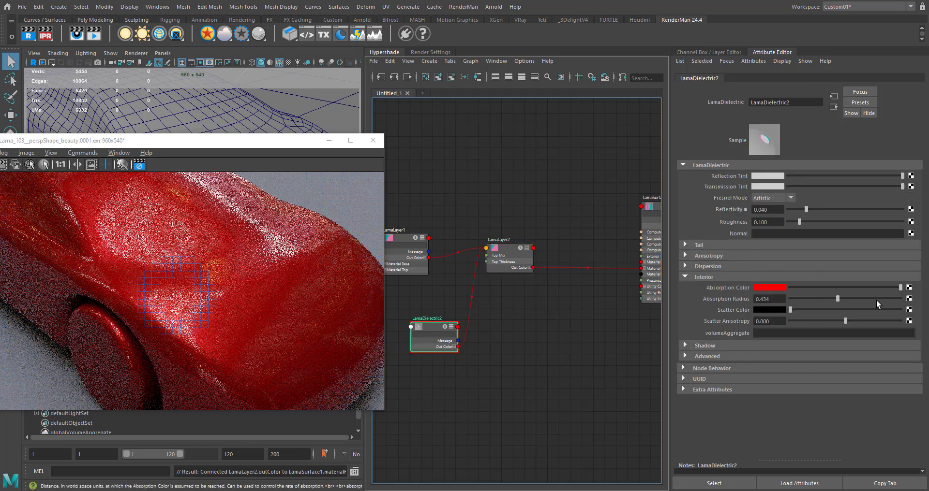
drag(816, 299, 879, 299)
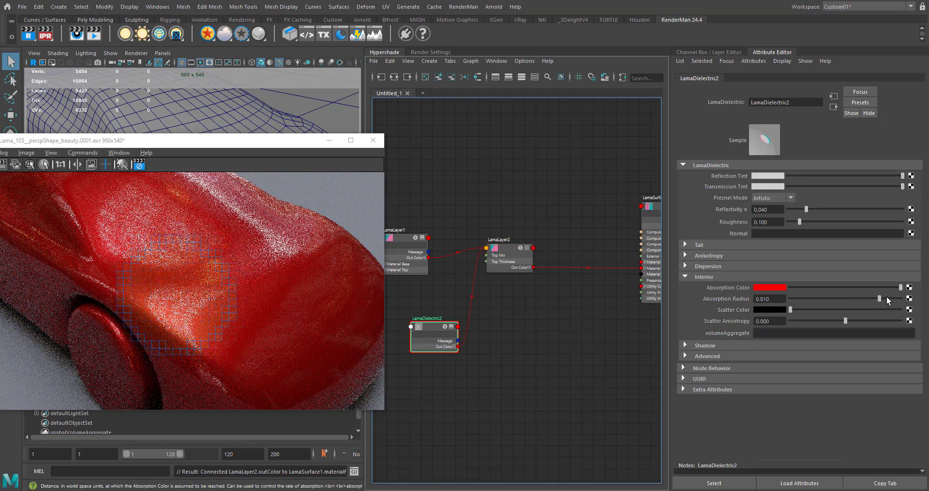
drag(882, 299, 892, 299)
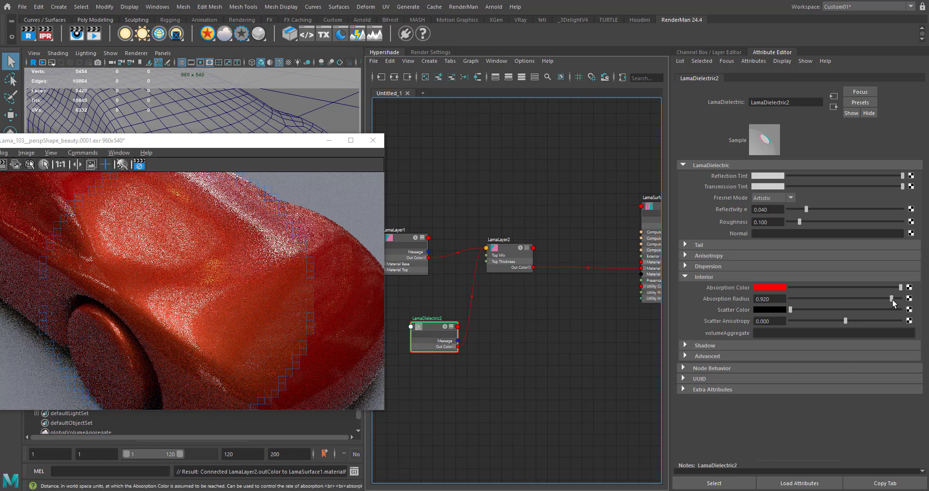
drag(888, 299, 900, 298)
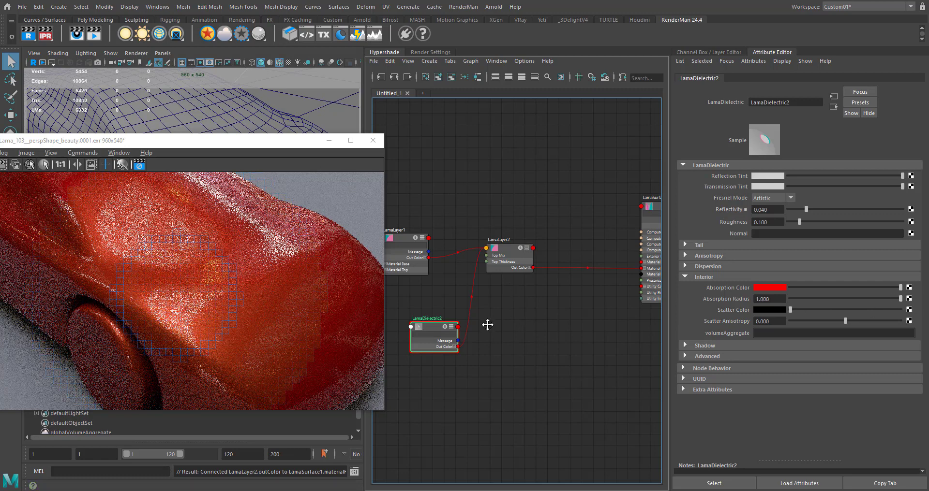
Step: Set LamaLayer2's top coat thickness to 0.081
click(503, 253)
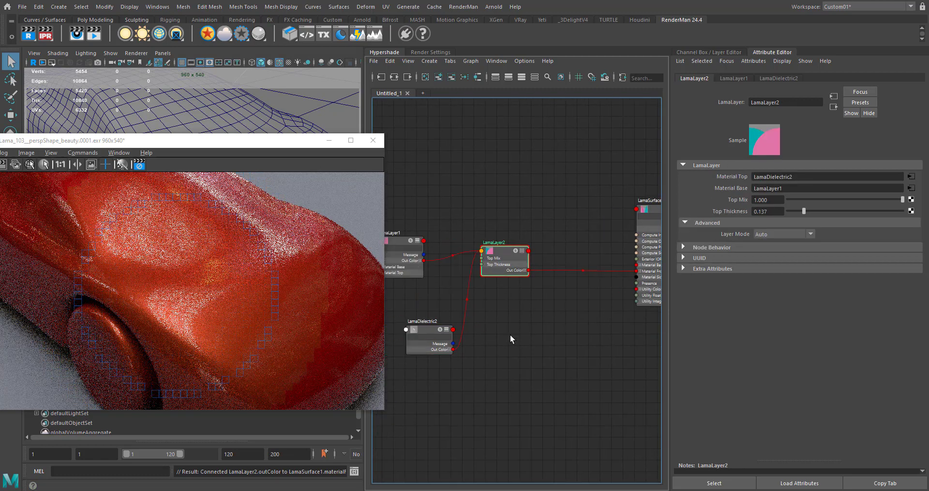
click(428, 335)
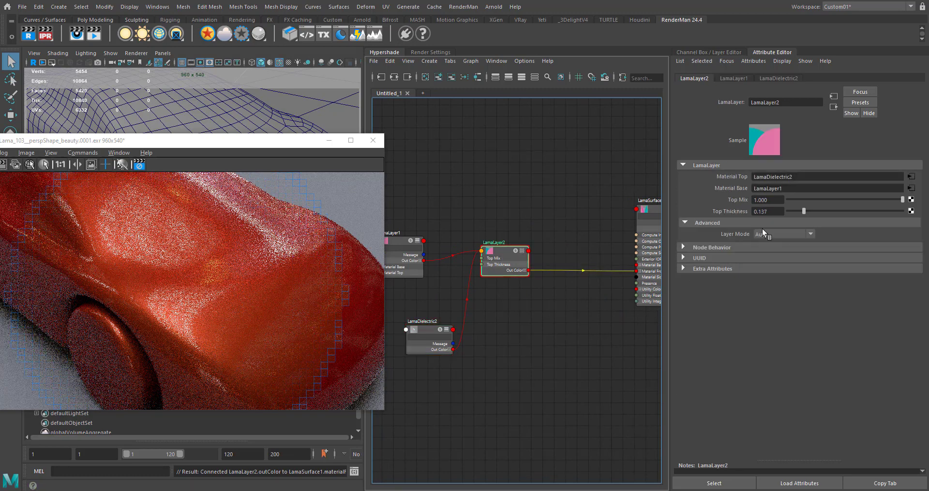
mouse_move(794, 213)
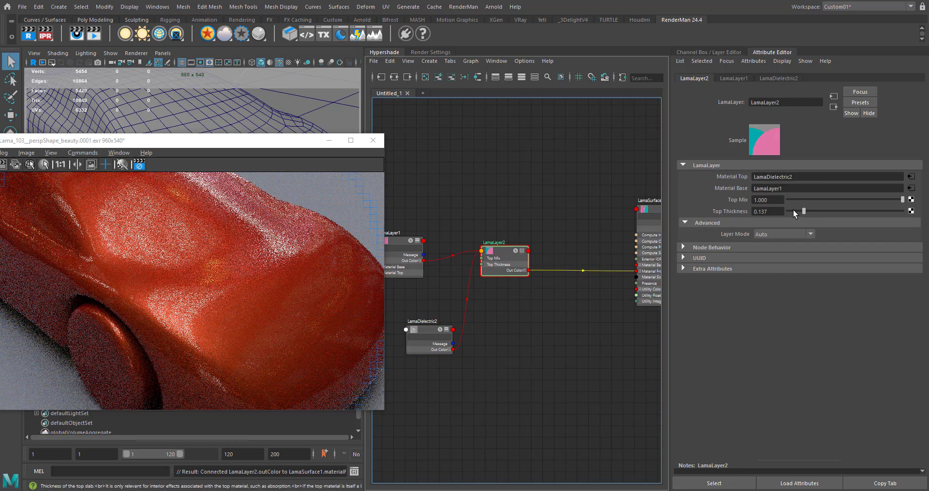
drag(805, 210, 793, 211)
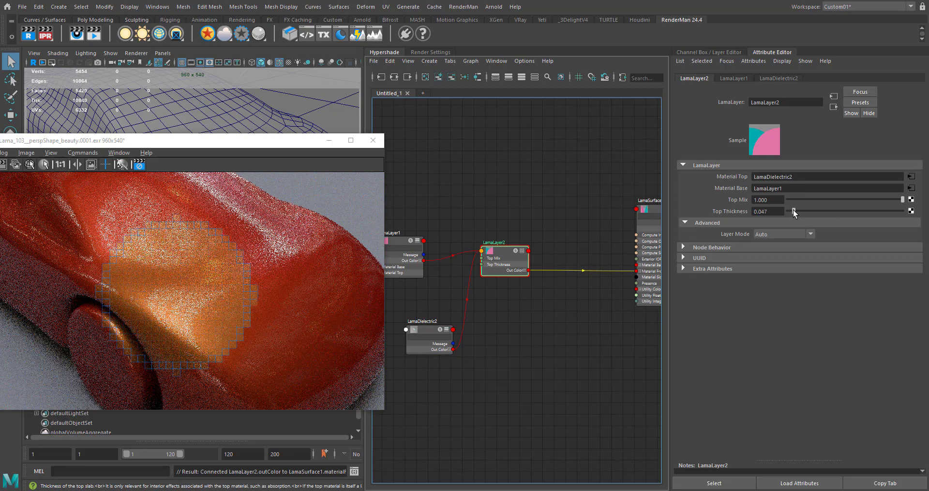
mouse_move(793, 210)
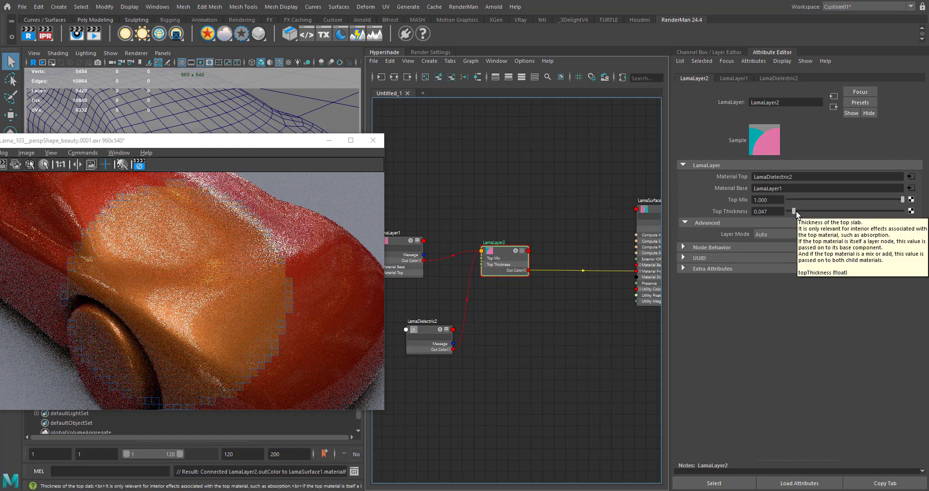
drag(791, 212, 797, 211)
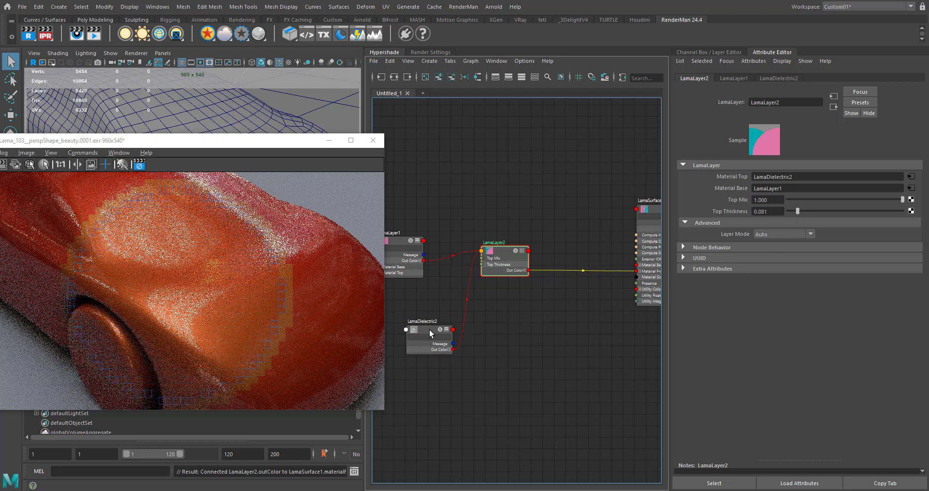
mouse_move(430, 334)
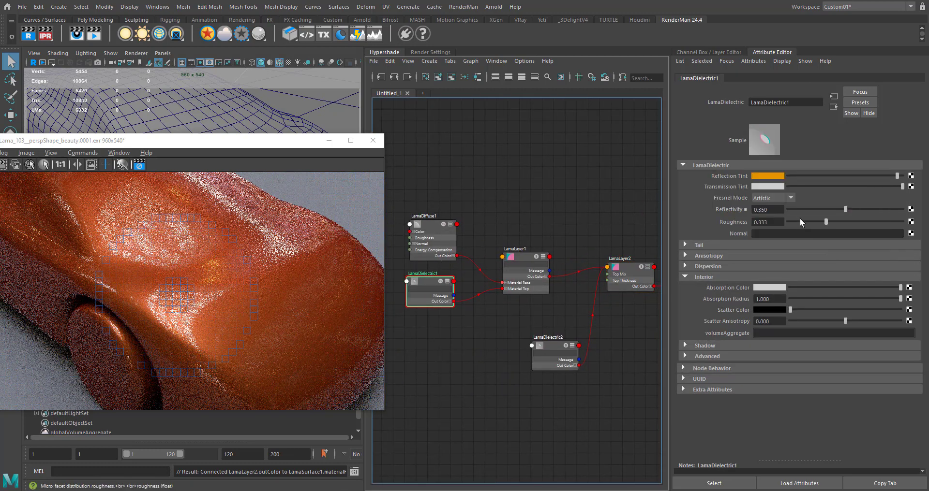
Step: Adjust LamaDiffuse1's colour brightness, then select LamaDielectric1 showing reflectivity 0.503
click(767, 175)
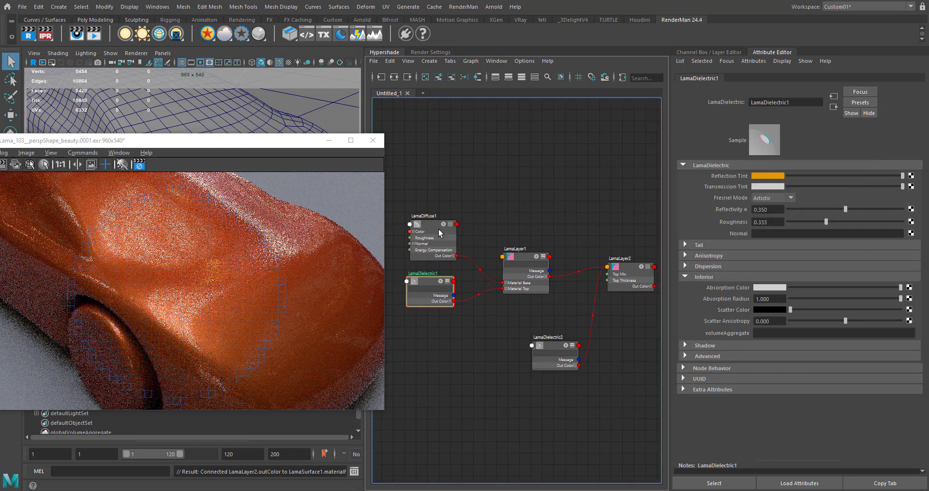
click(432, 216)
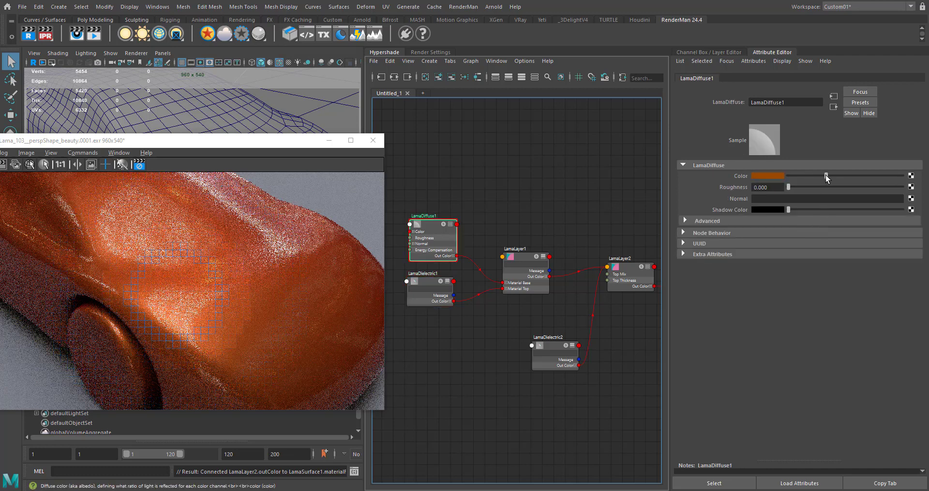
drag(826, 176, 818, 177)
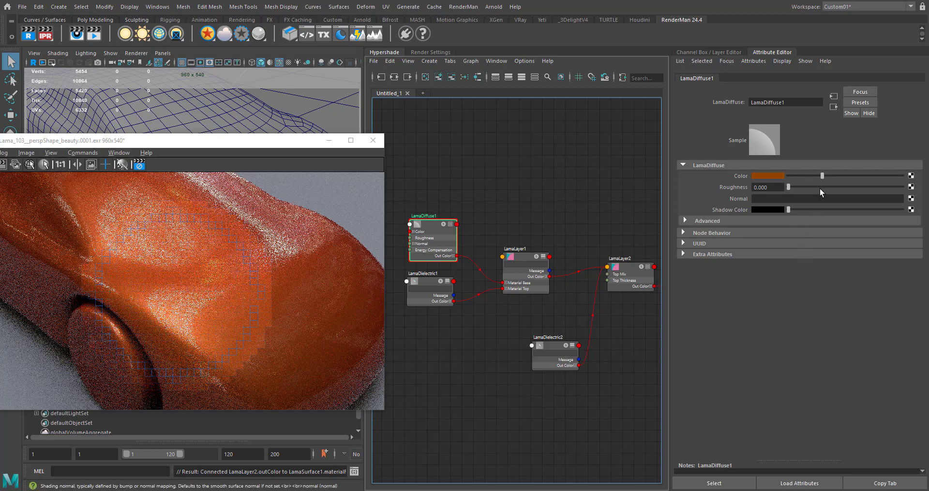
click(555, 345)
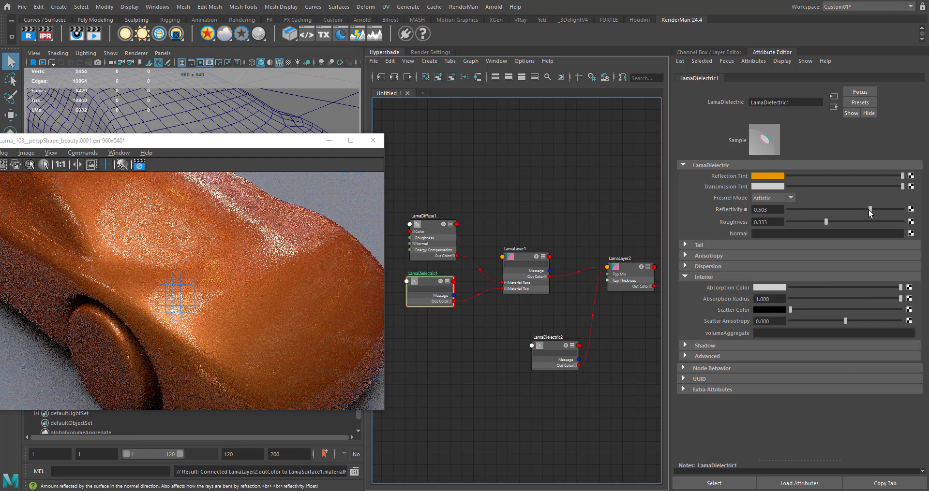
mouse_move(869, 212)
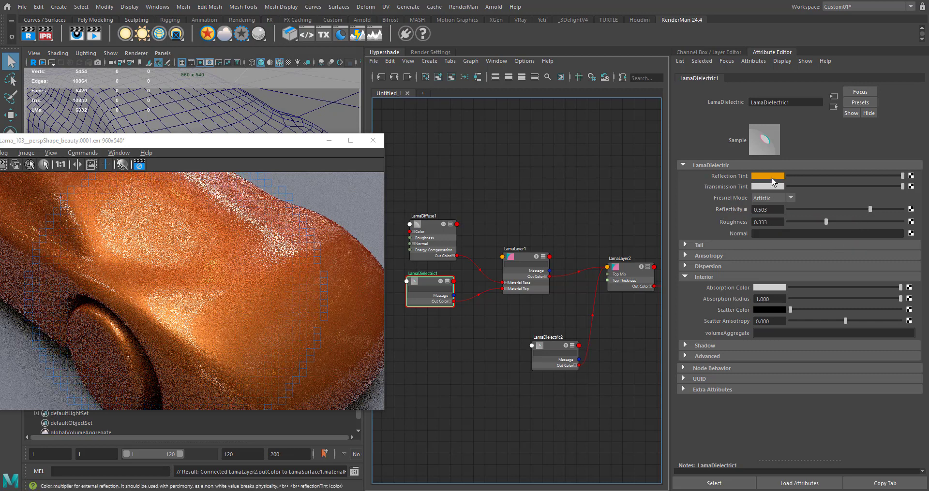
Step: Shift LamaDielectric1's Reflection Tint hue toward yellow-gold in the colour picker
click(768, 176)
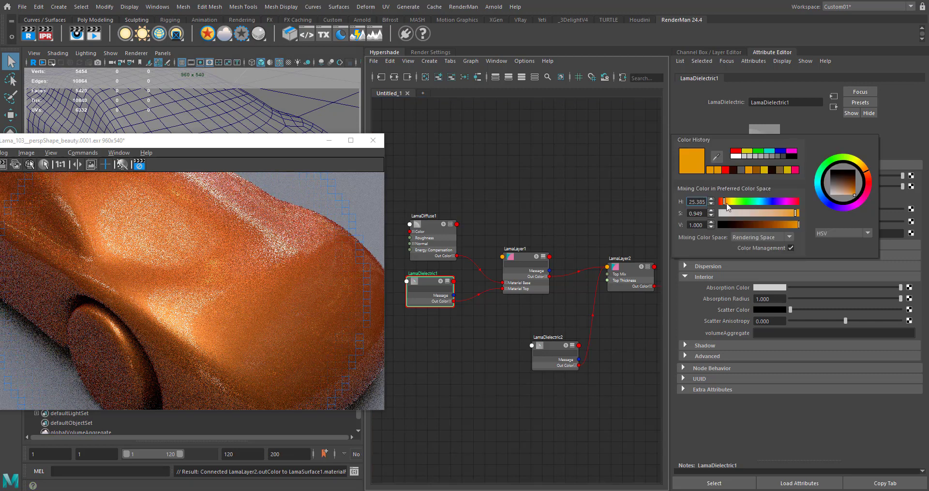
drag(718, 202, 730, 201)
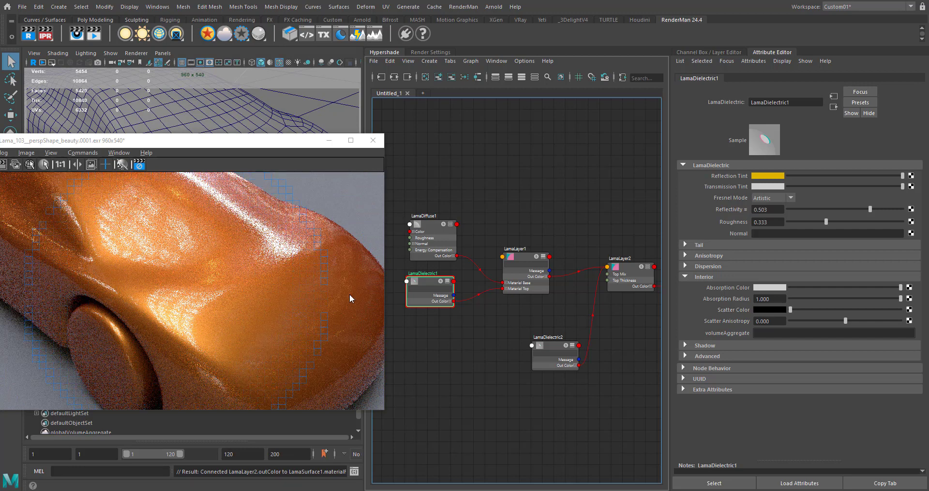
mouse_move(488, 266)
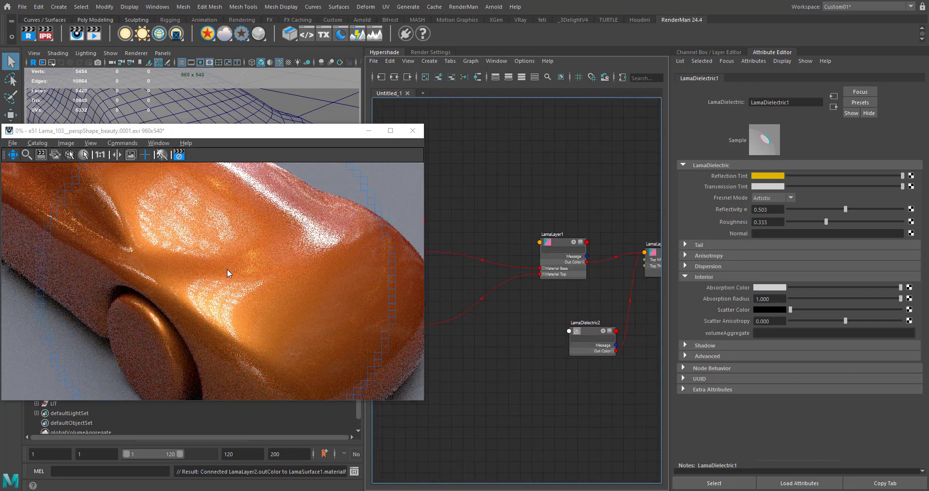
Step: Check LamaDielectric2's roughness 0.047 and reflectivity 0.040, then deselect it
click(591, 341)
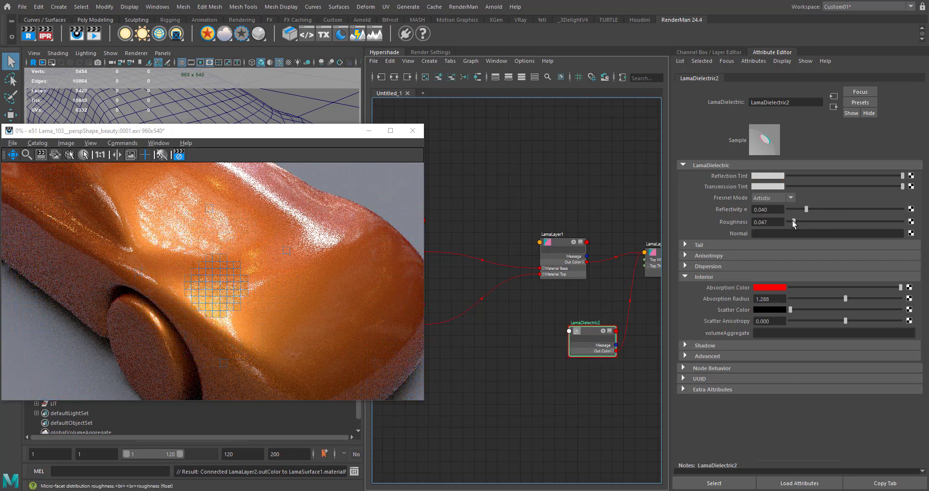
mouse_move(793, 224)
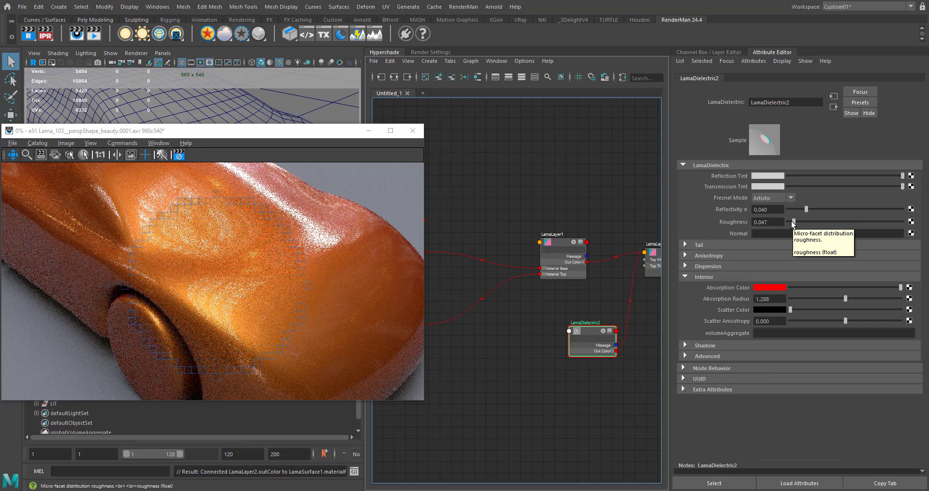
mouse_move(231, 315)
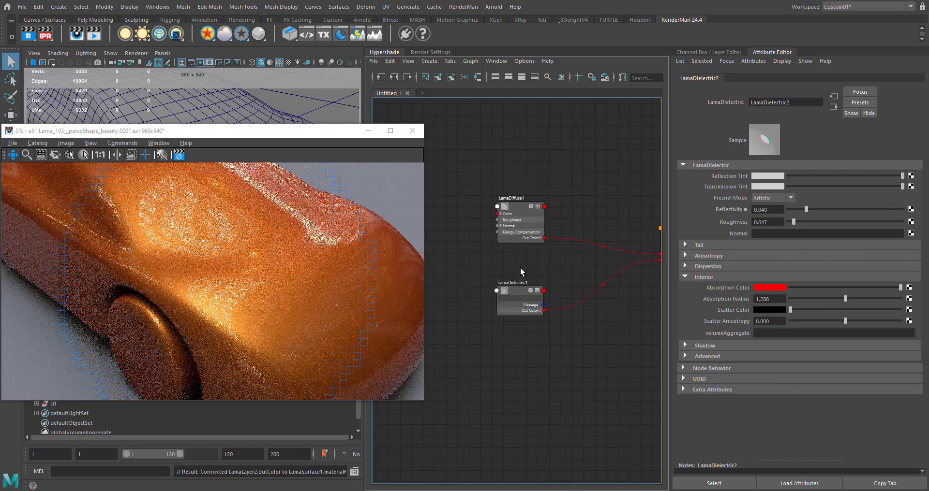
click(519, 297)
text(fla)
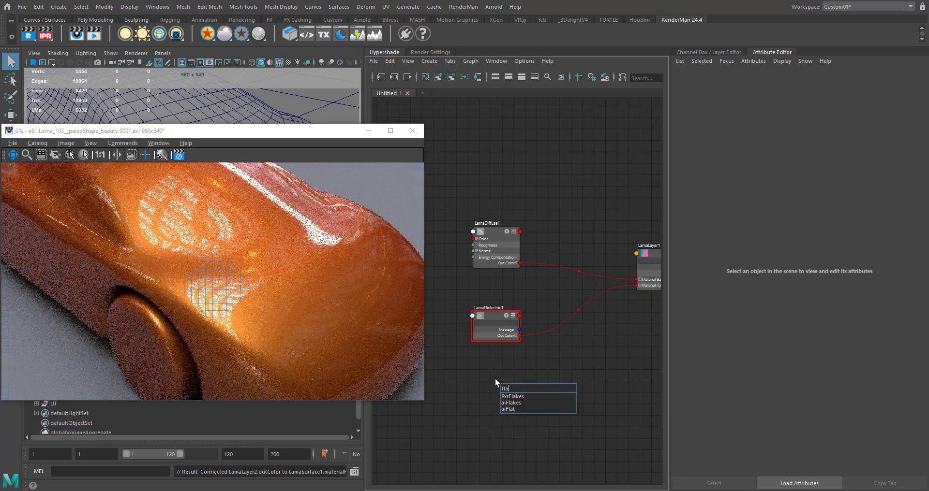
Step: Create a PxrFlakes node and connect its Result N to LamaDielectric1's Normal
click(512, 396)
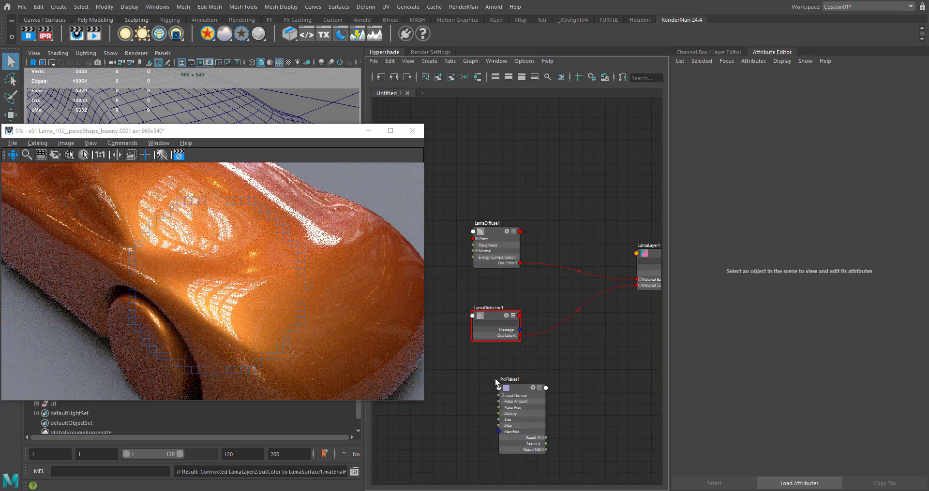
click(510, 379)
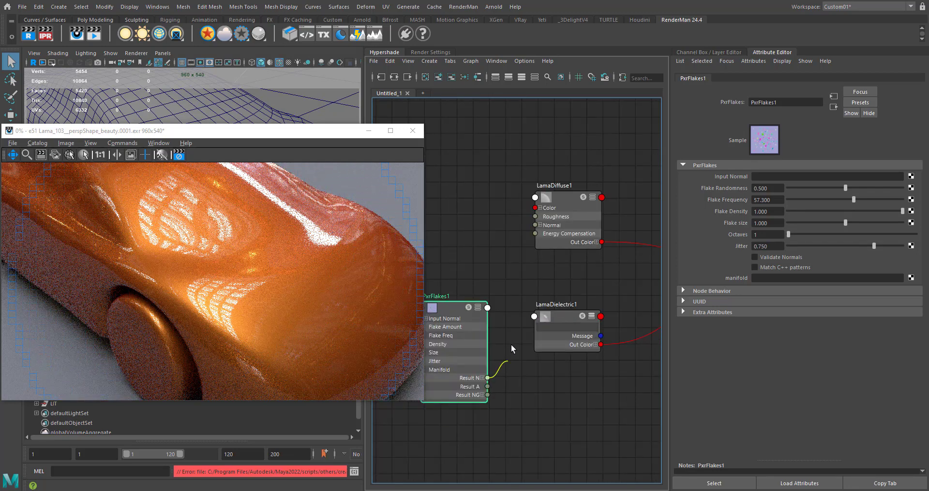
click(534, 316)
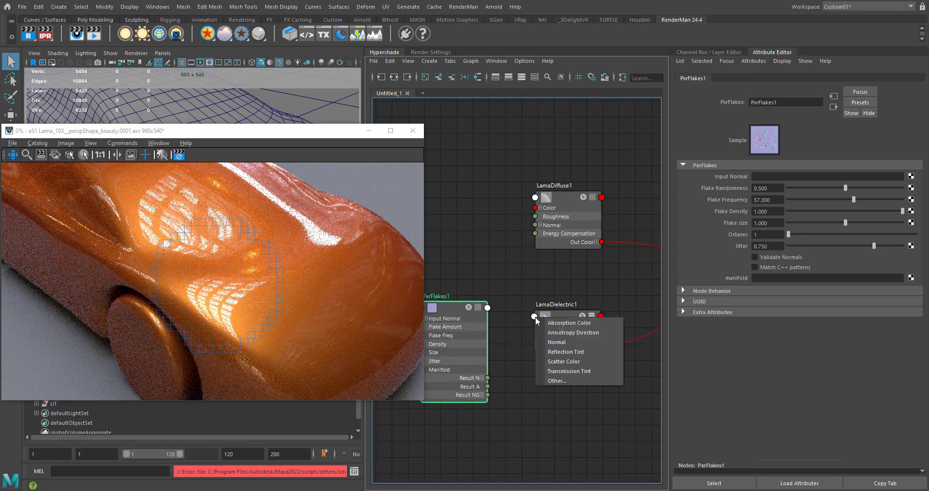
click(556, 343)
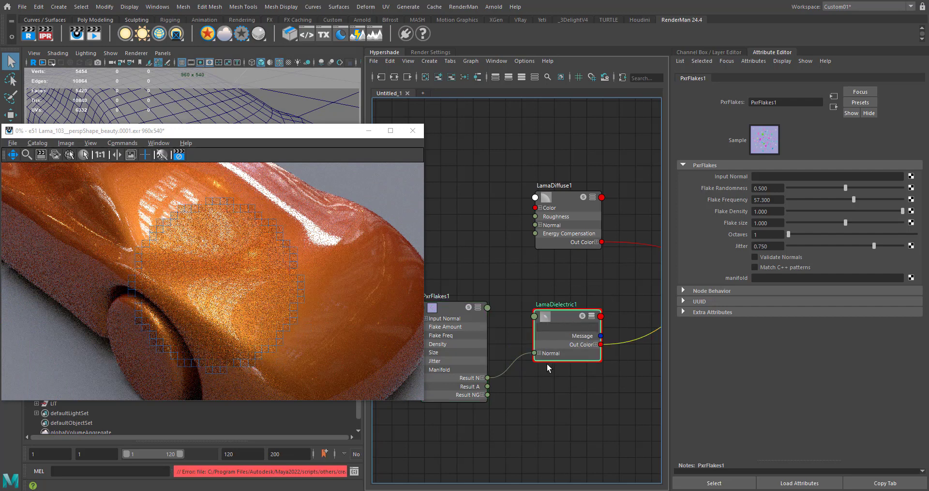
click(568, 316)
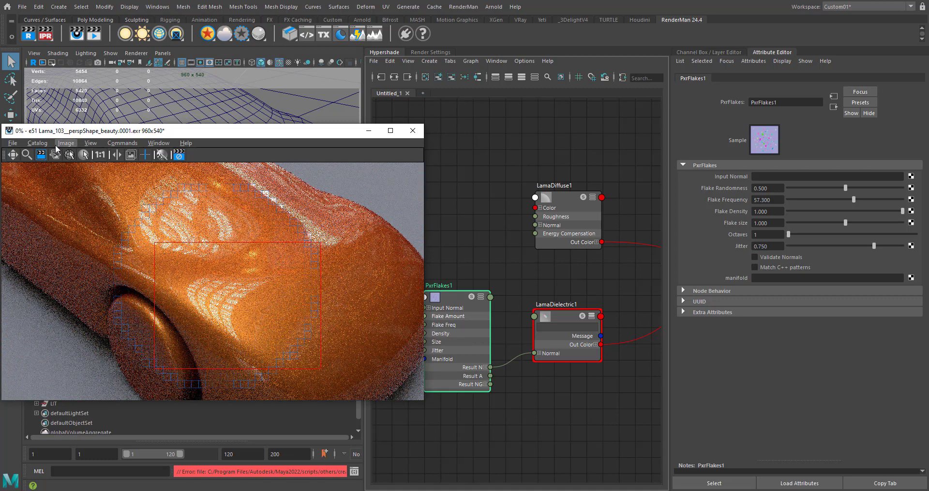
Step: Enable Auto Crop Render and lower PxrFlakes1's flake frequency from 57.3 to about 3.4
click(66, 142)
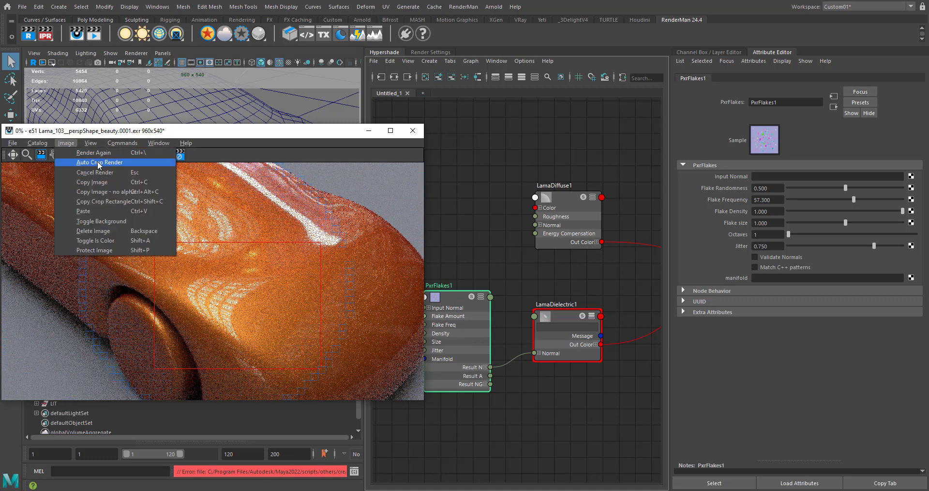
click(99, 162)
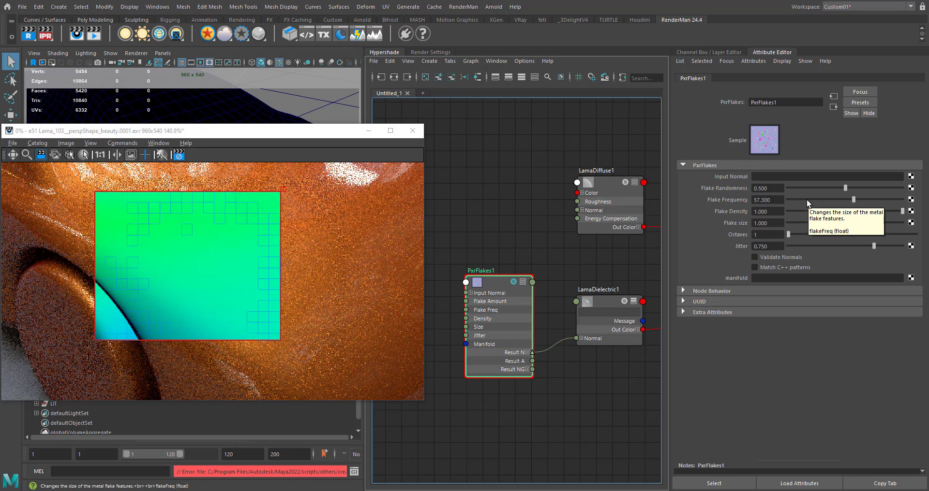
drag(854, 200, 797, 200)
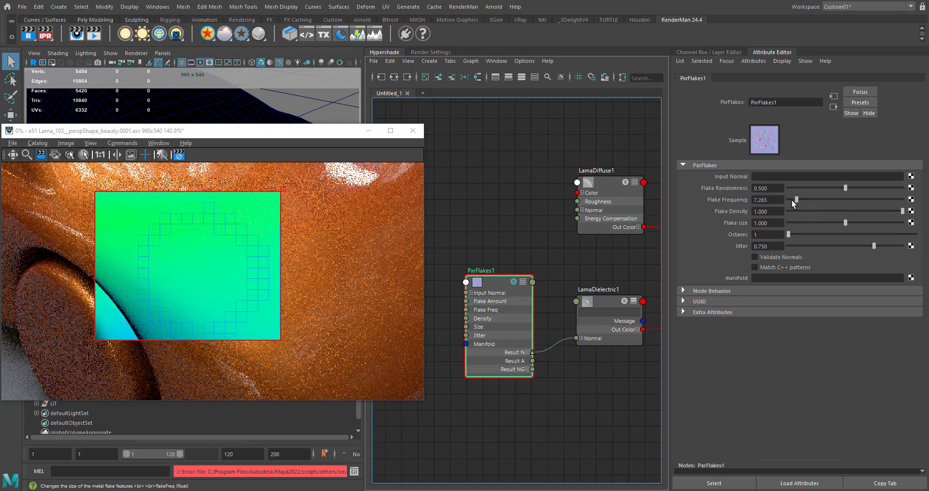
drag(797, 200, 796, 201)
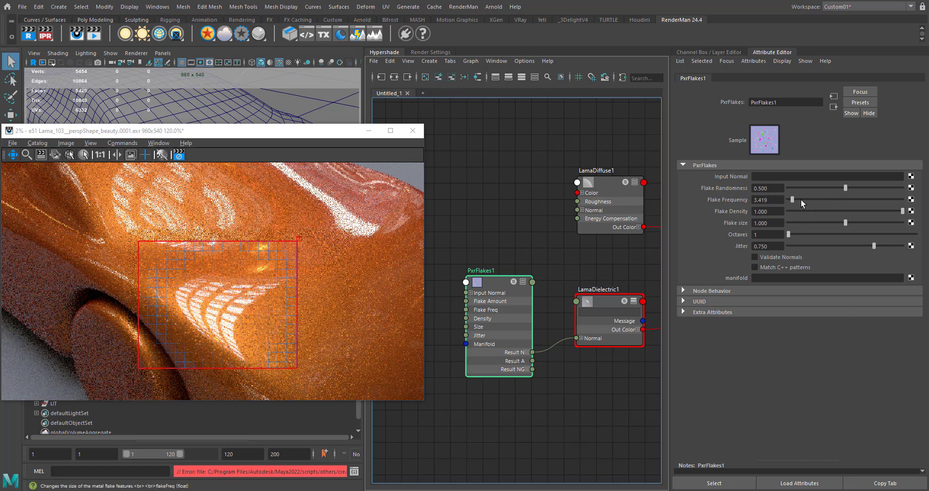
mouse_move(822, 209)
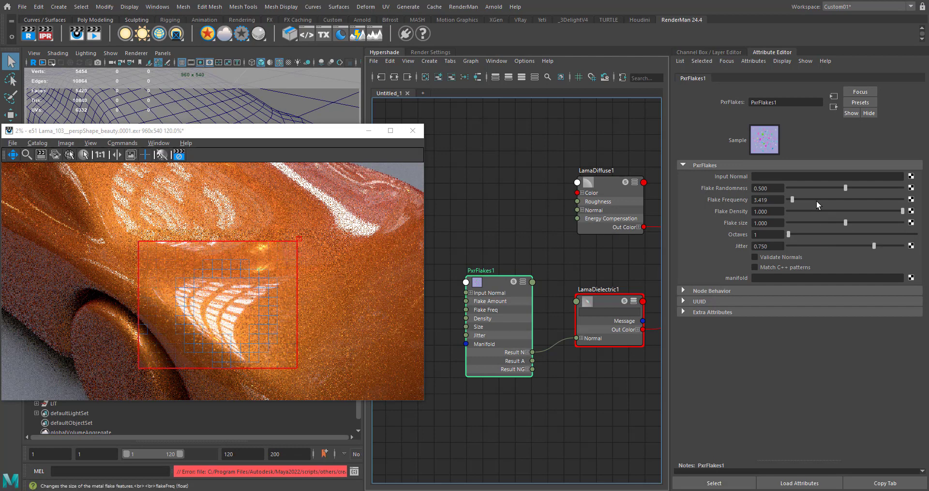
Step: Raise flake randomness to 0.846 and jitter to 0.962, then adjust flake size
drag(846, 188, 871, 187)
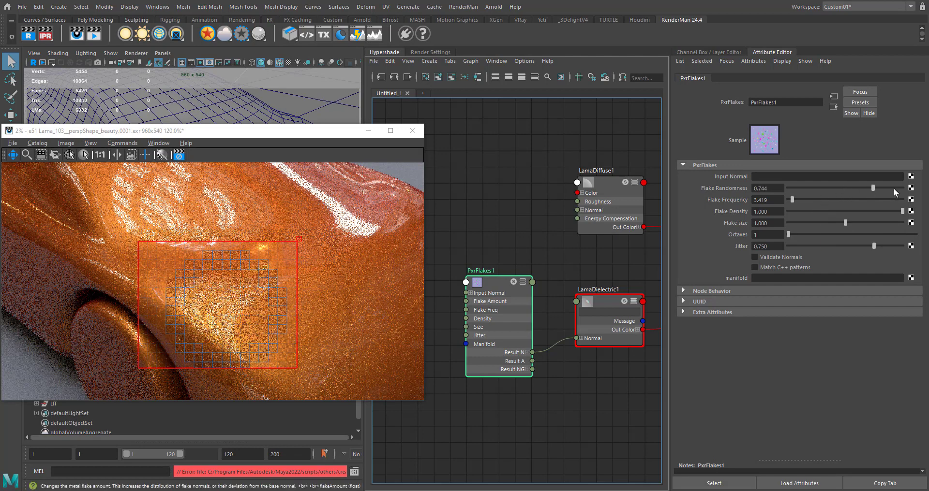
drag(871, 188, 884, 188)
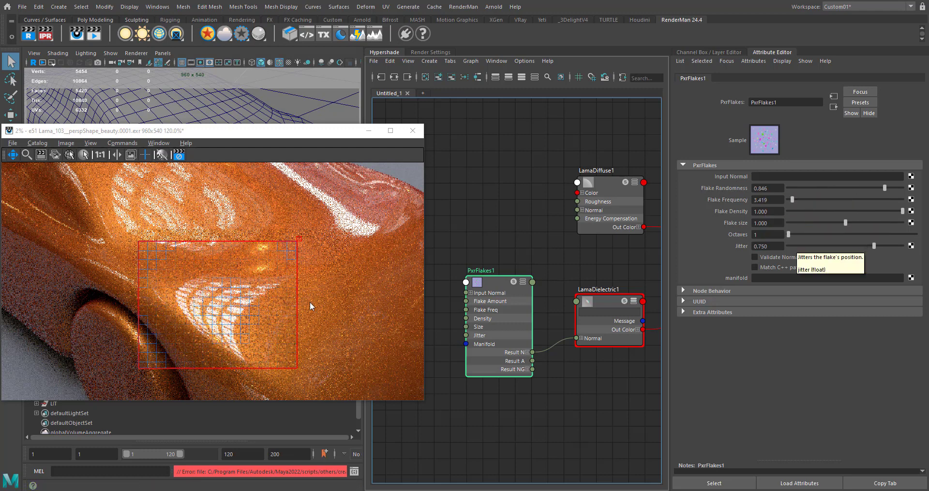
mouse_move(221, 359)
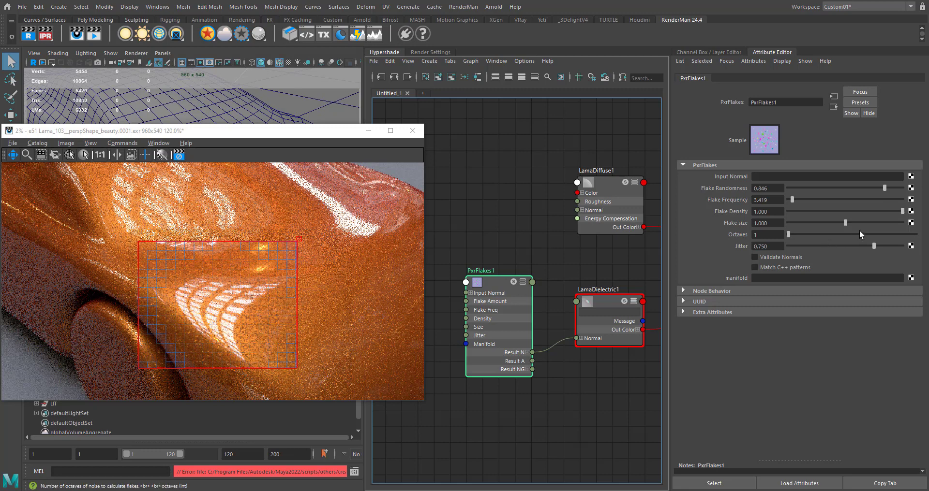
drag(853, 246, 897, 245)
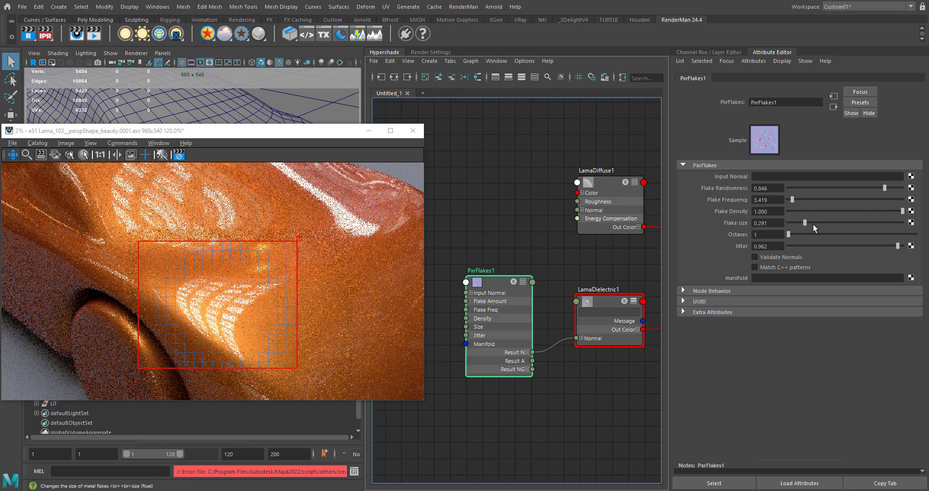
drag(805, 223, 835, 223)
text(10.000)
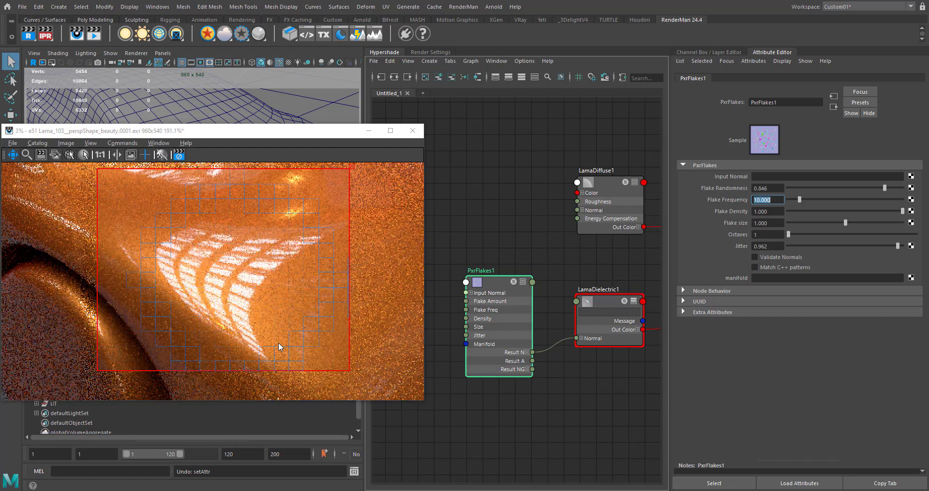
mouse_move(759, 208)
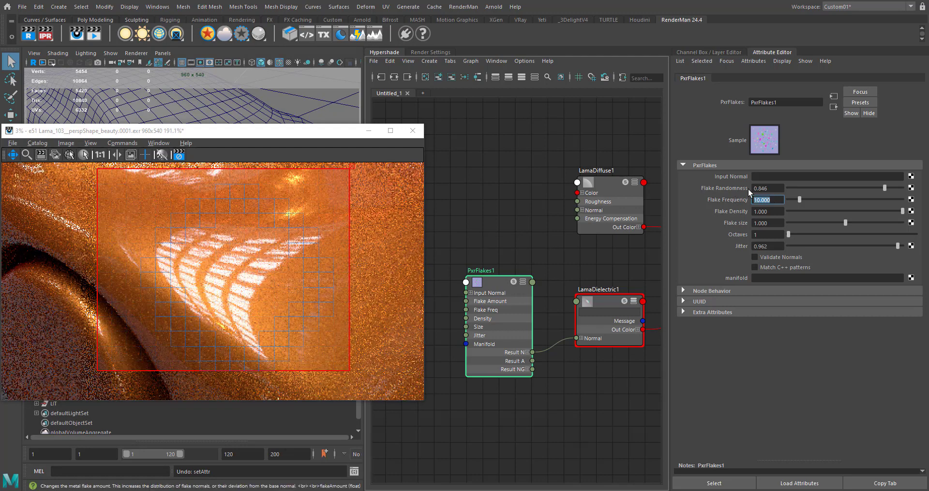
Step: Enter 20 as PxrFlakes1's Flake Frequency
text(20.000)
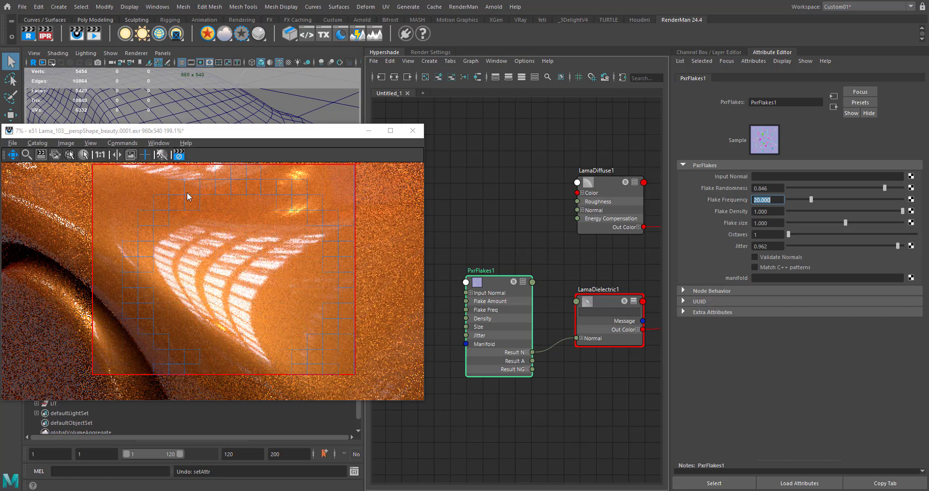
mouse_move(219, 232)
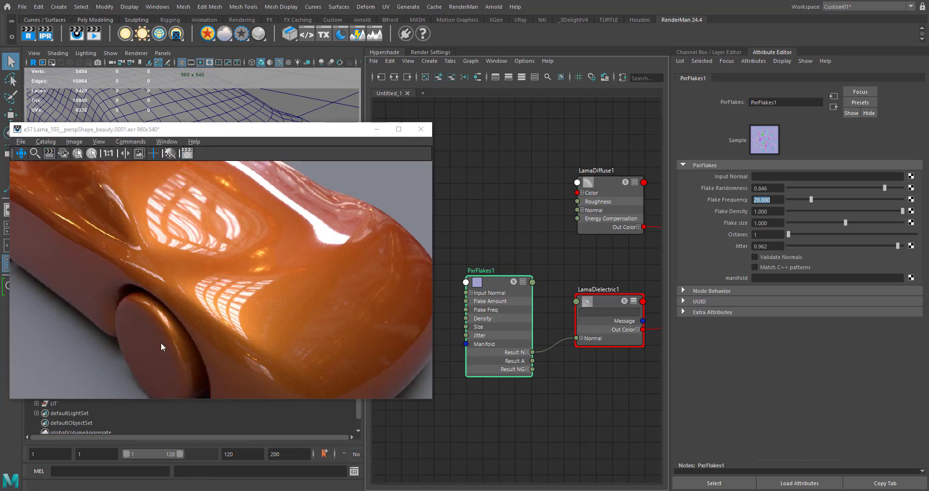
mouse_move(244, 280)
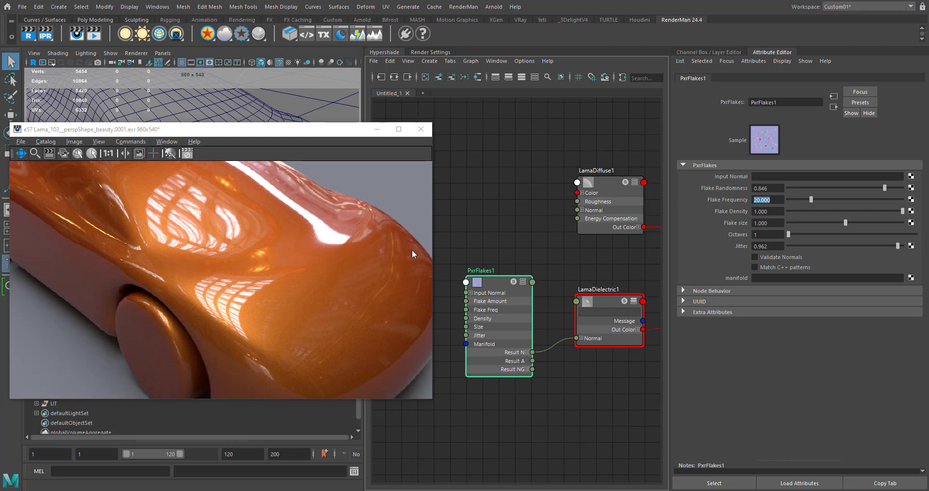
mouse_move(430, 400)
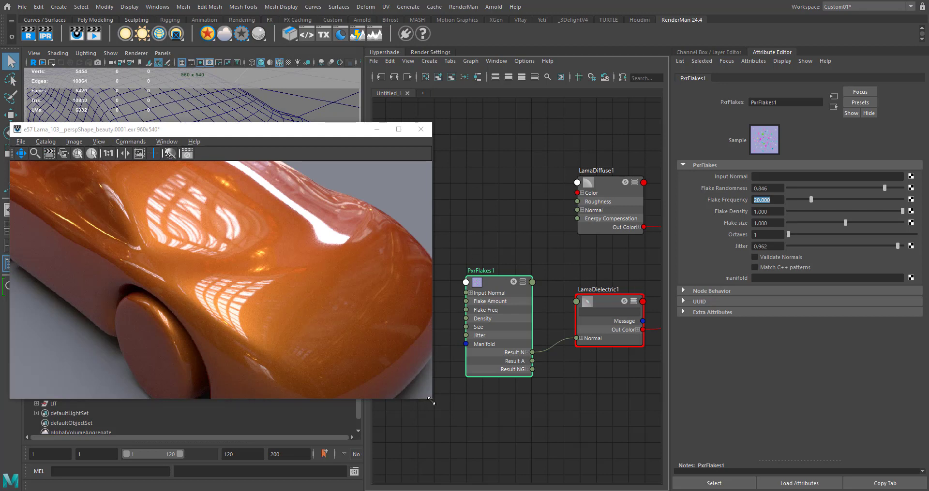